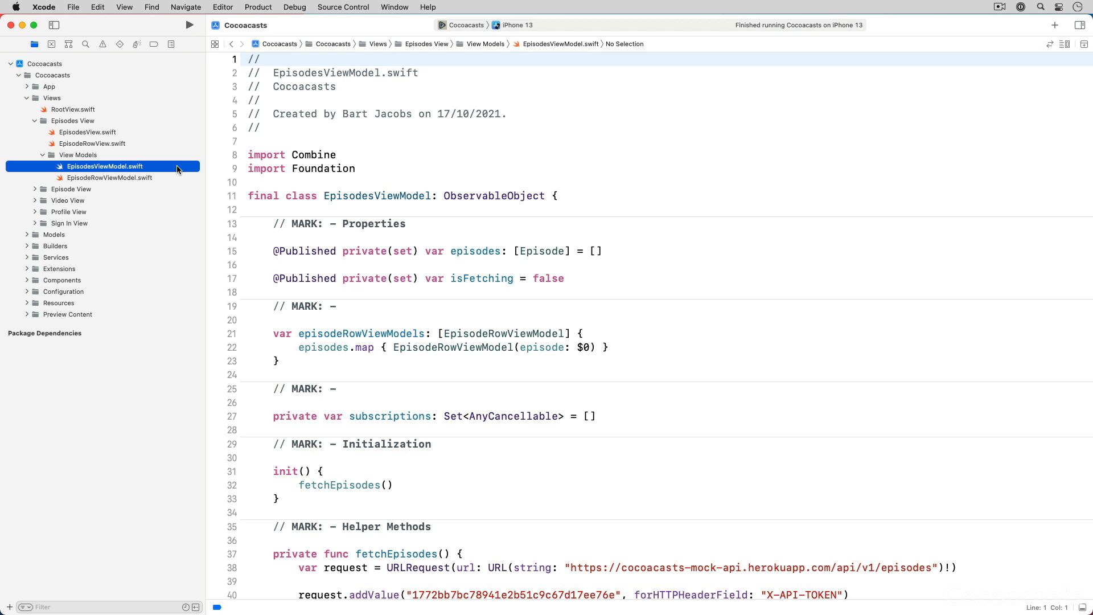
- After reviewing the retry(1) call, add a new project group named Networking
{"action": "scroll", "scroll_direction": "down", "scroll_amount": 3}
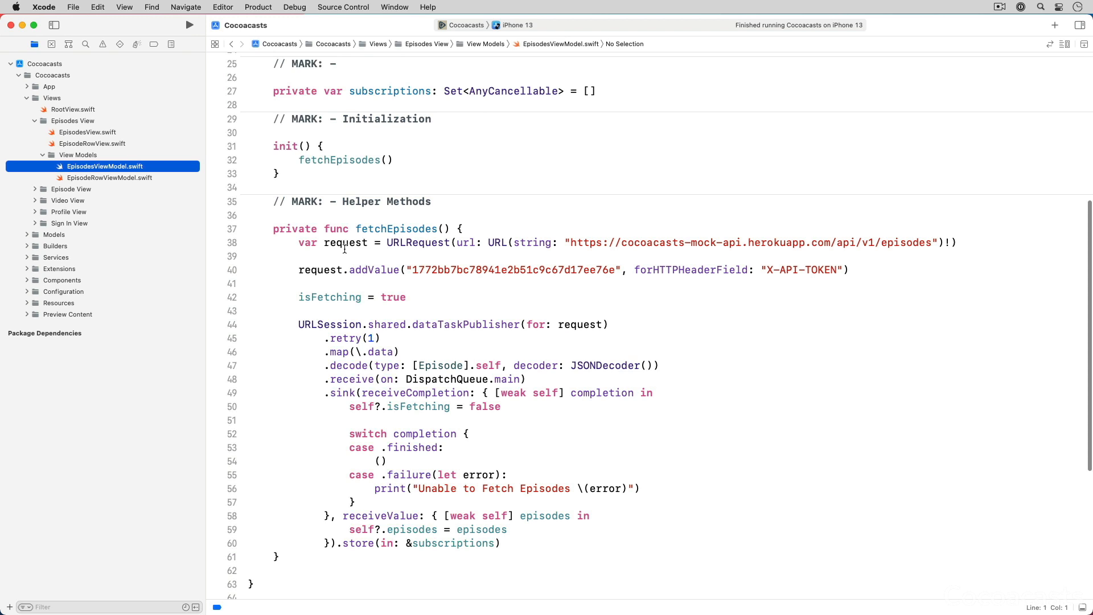
{"action": "double_click", "coordinate": [341, 338]}
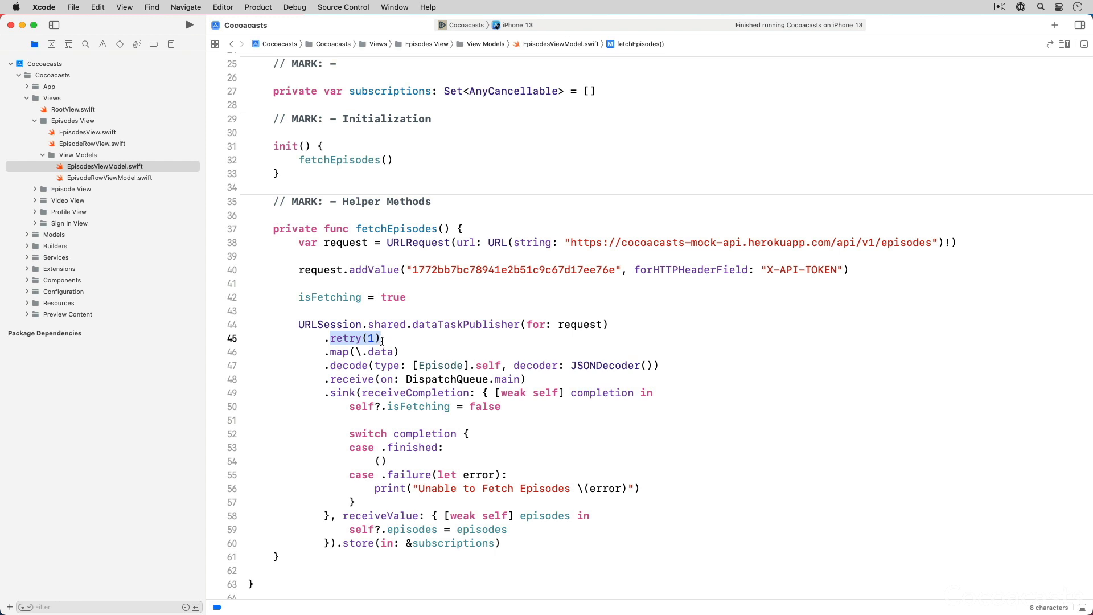
{"action": "right_click", "coordinate": [45, 75]}
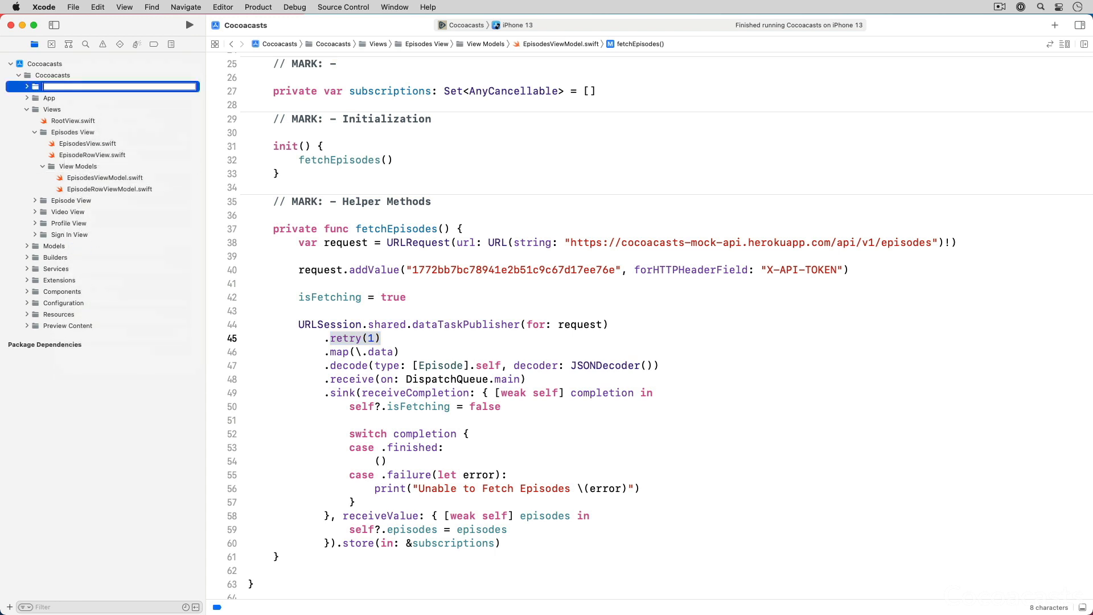
{"action": "type", "text": "Networking"}
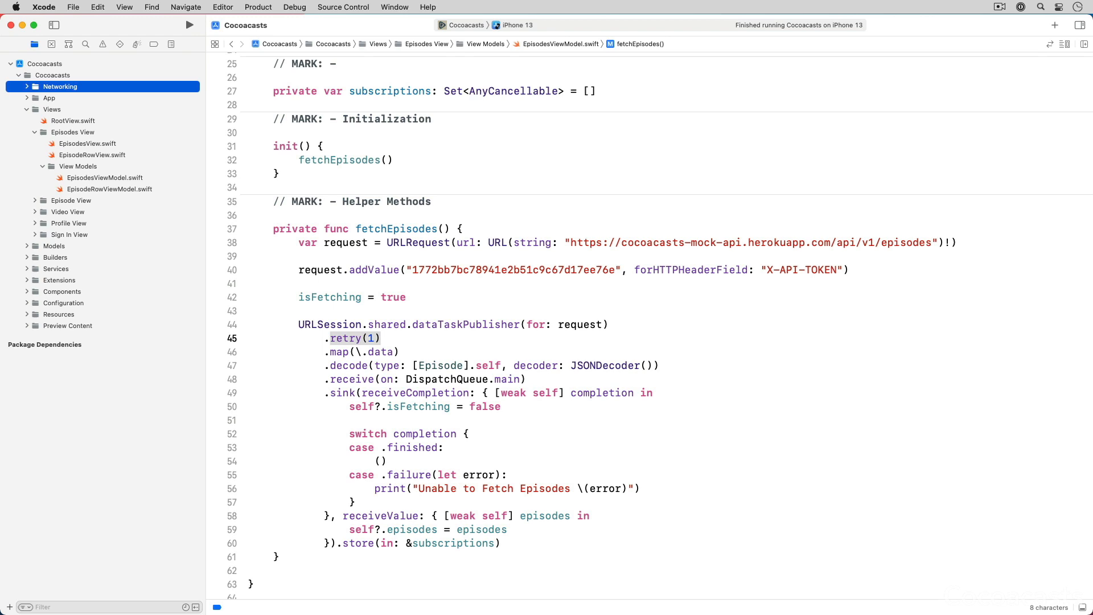
- Create a Swift file APIError.swift inside the Networking group and open it
{"action": "right_click", "coordinate": [60, 86]}
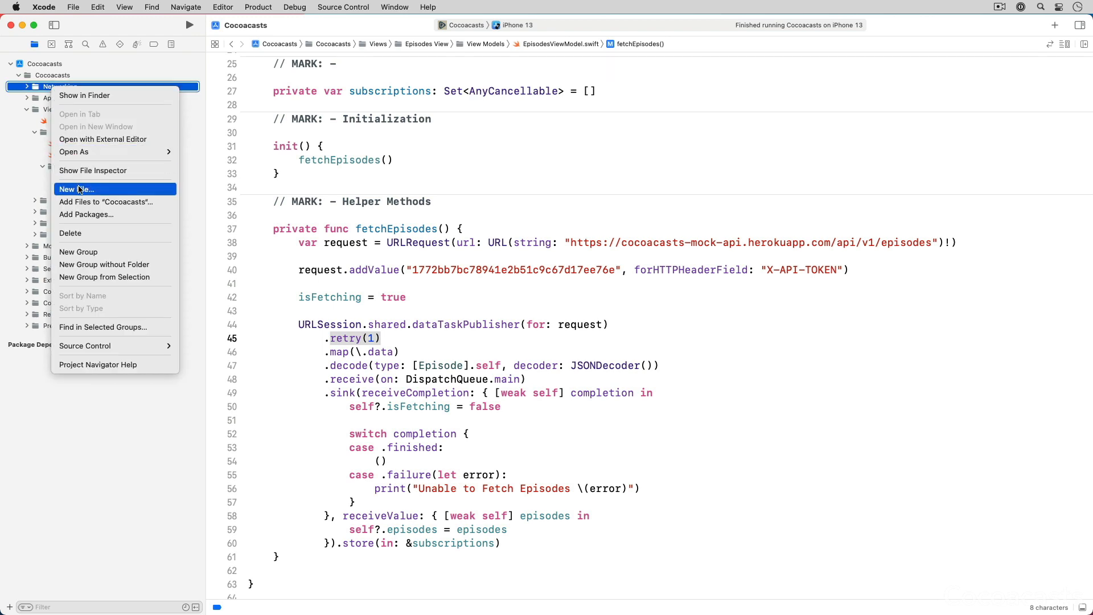
{"action": "left_click", "coordinate": [75, 189]}
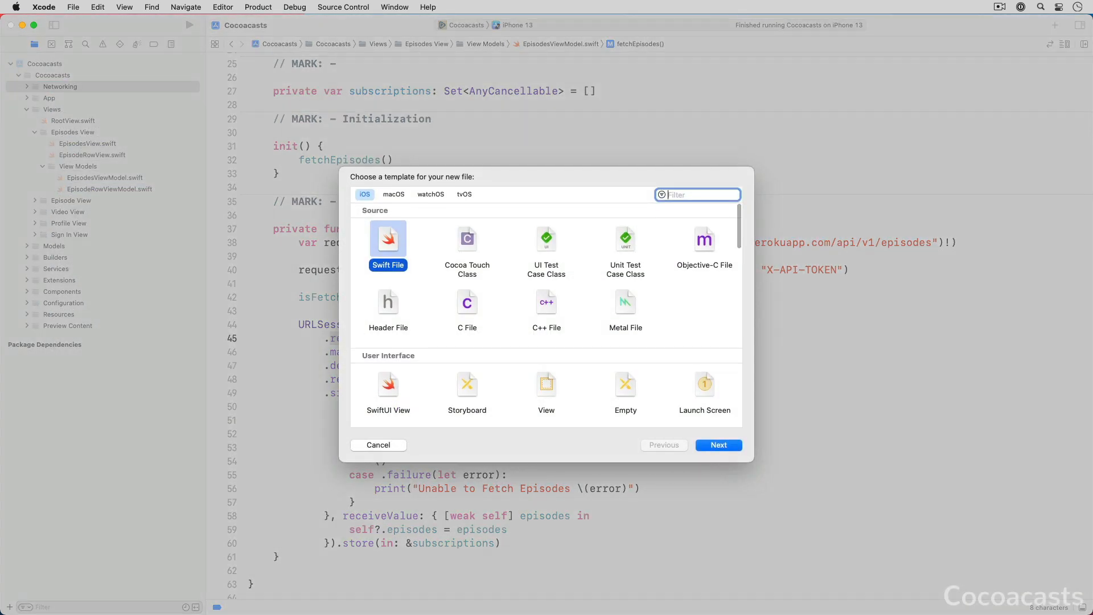
{"action": "left_click", "coordinate": [717, 445]}
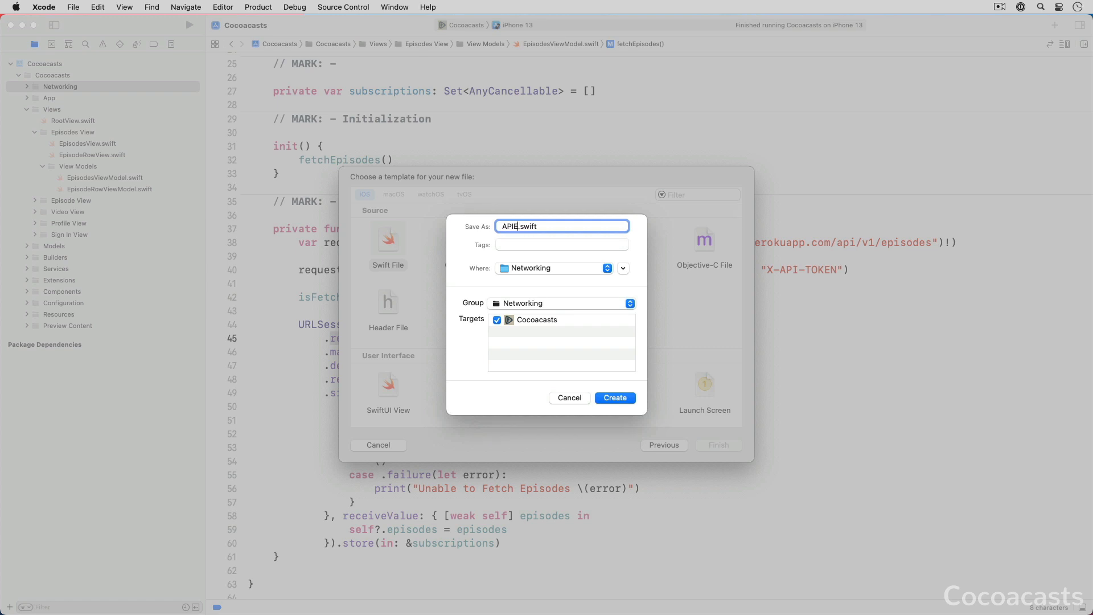
{"action": "left_click", "coordinate": [568, 397]}
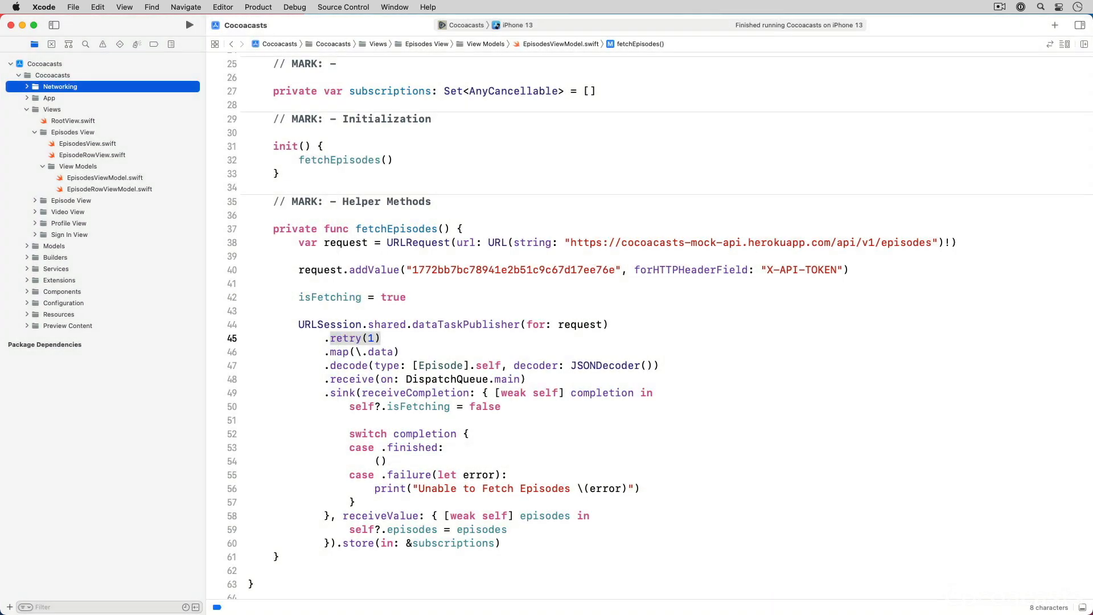
{"action": "left_click", "coordinate": [71, 97]}
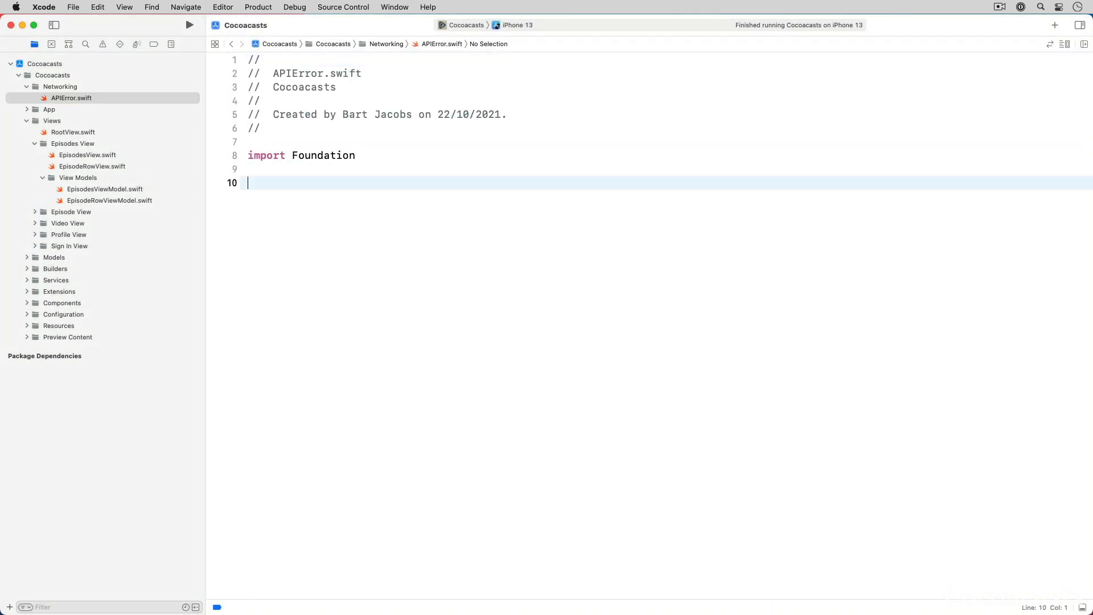
- Declare enum APIError conforming to Error with an empty body
{"action": "type", "text": "enum A"}
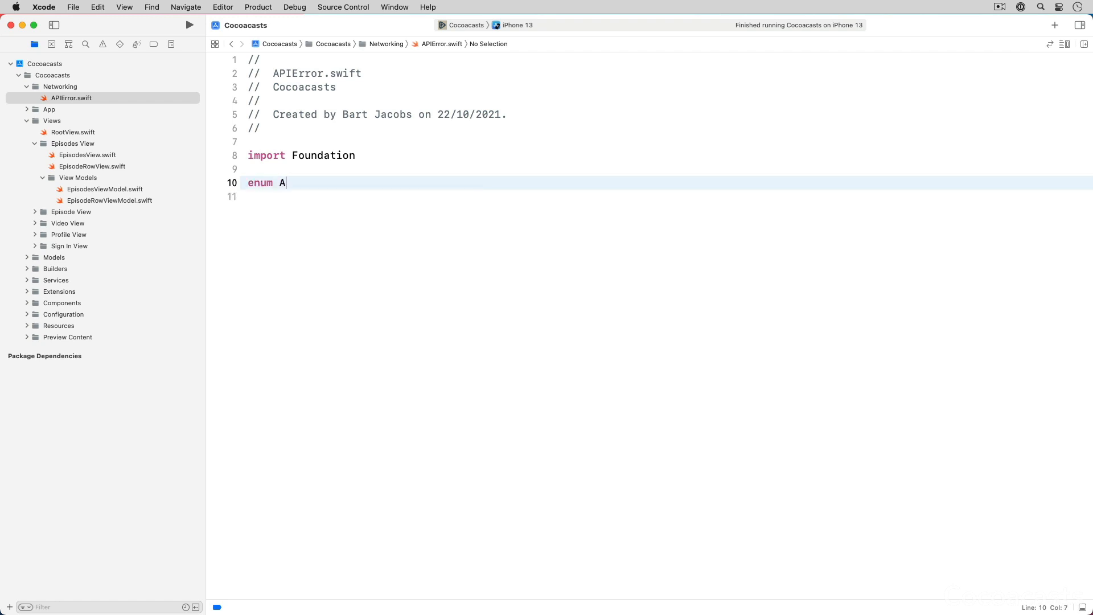
{"action": "type", "text": "PIError:"}
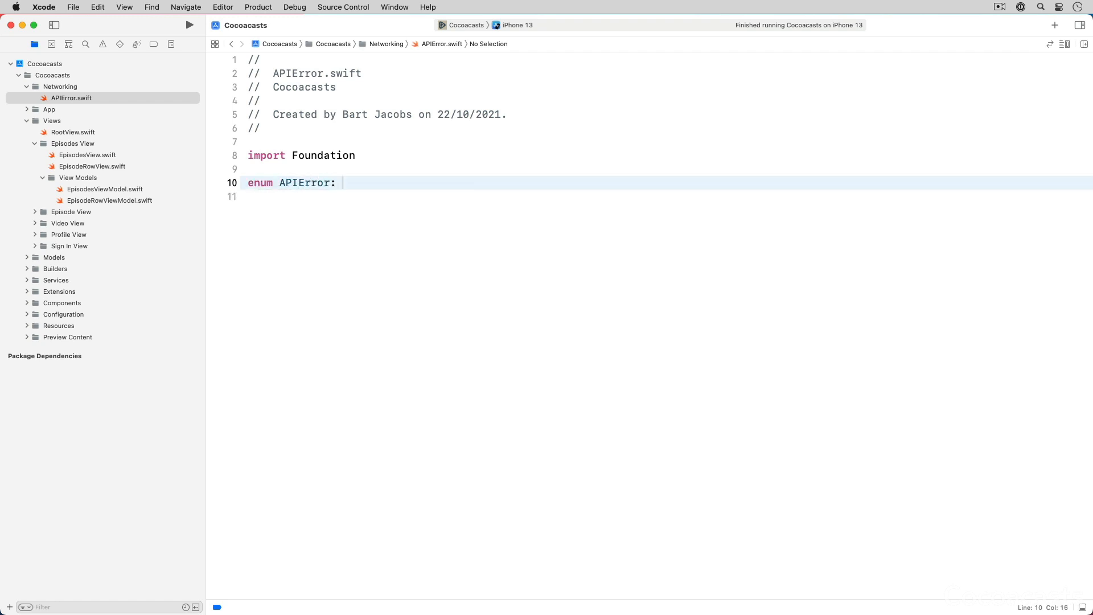
{"action": "type", "text": "Error {"}
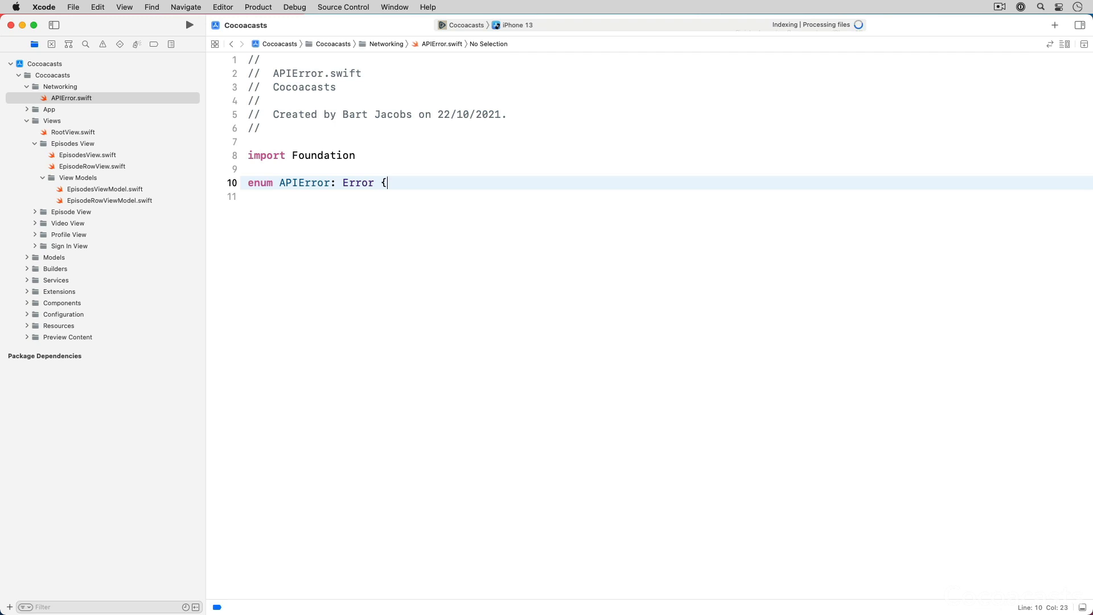
{"action": "key", "text": "Return"}
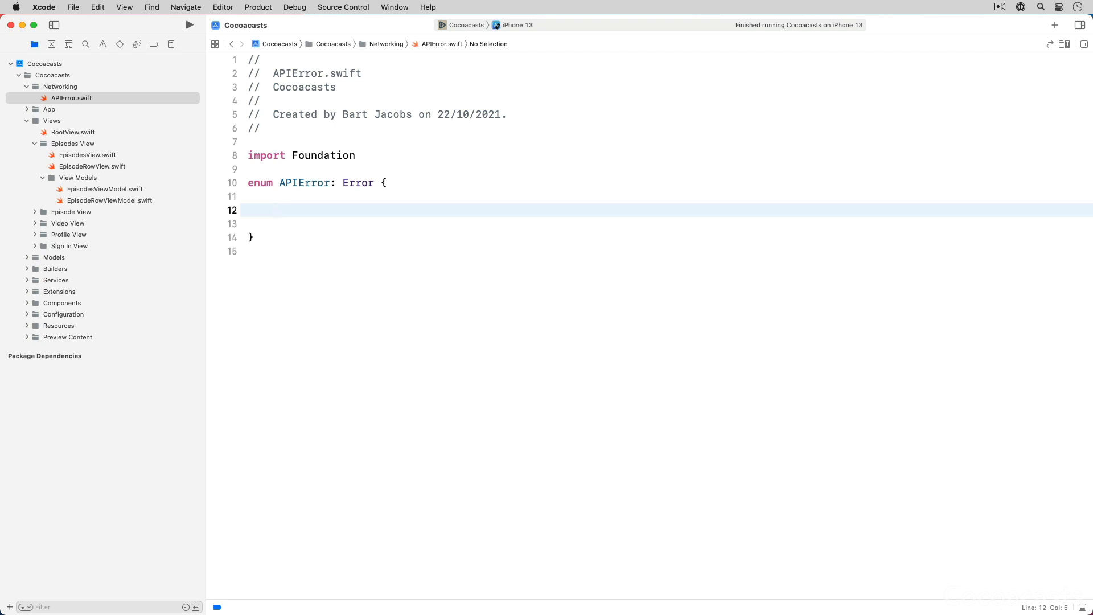
- Add cases failedRequest, invalidResponse and unknown to APIError
{"action": "left_click", "coordinate": [274, 210]}
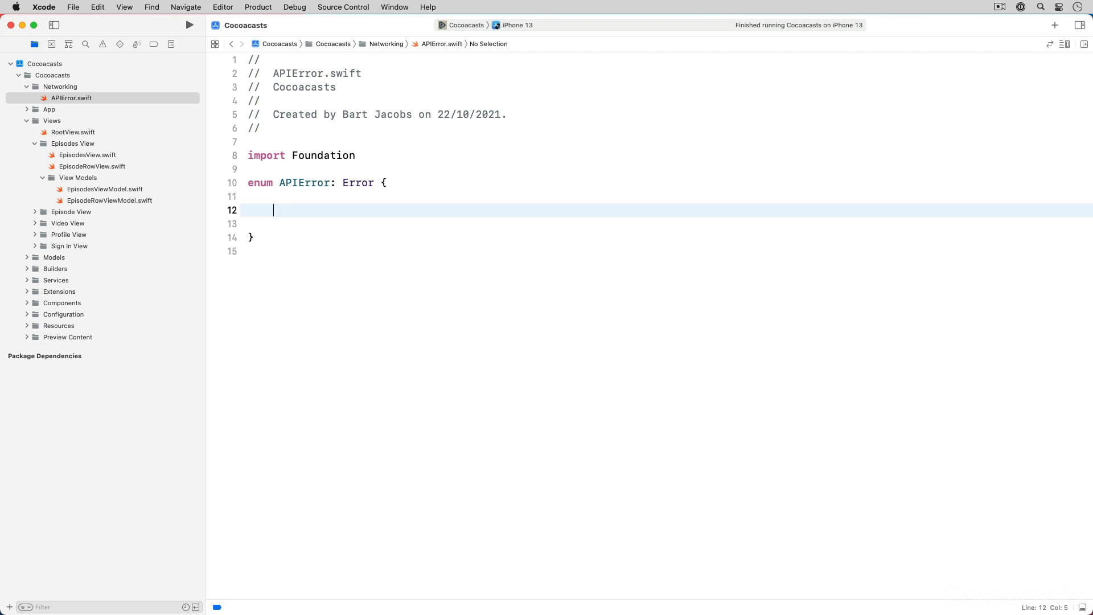
{"action": "type", "text": "case fai"}
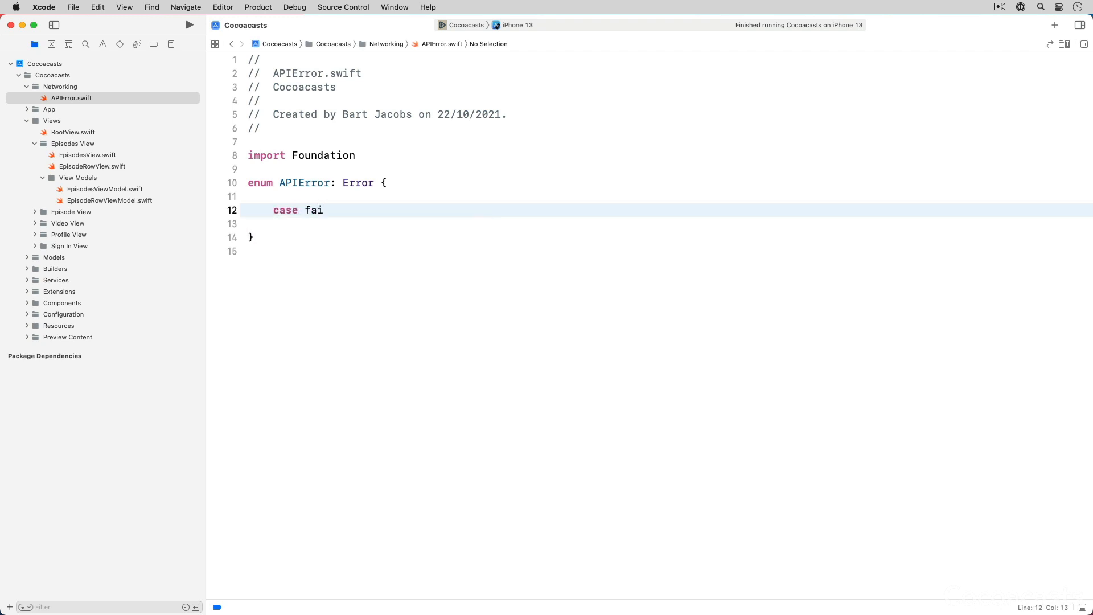
{"action": "type", "text": "ledRequest"}
{"action": "type", "text": "case in"}
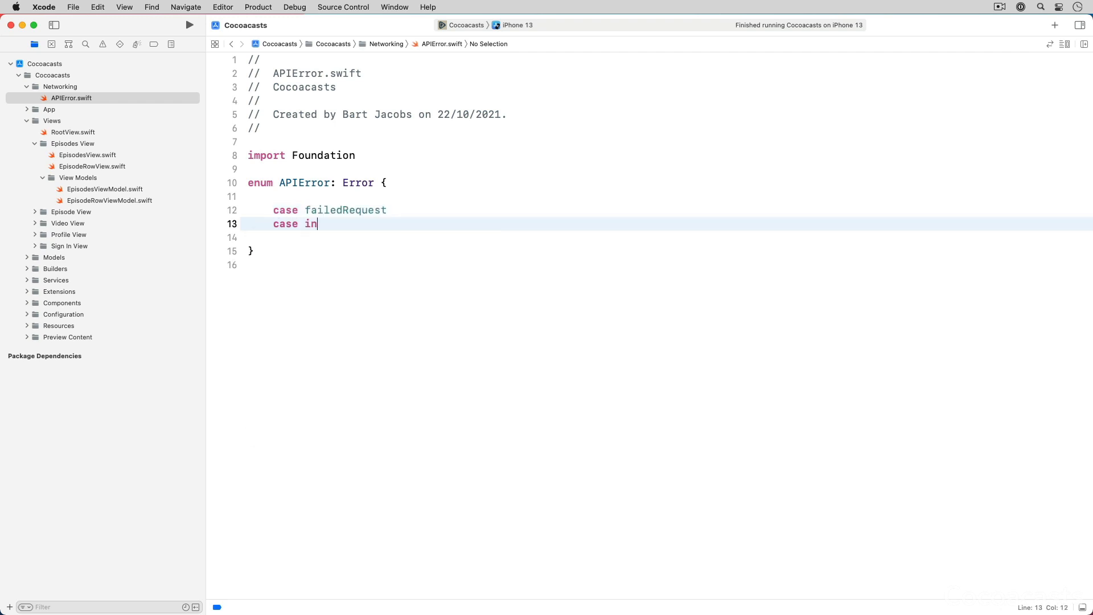
{"action": "type", "text": "validResponse"}
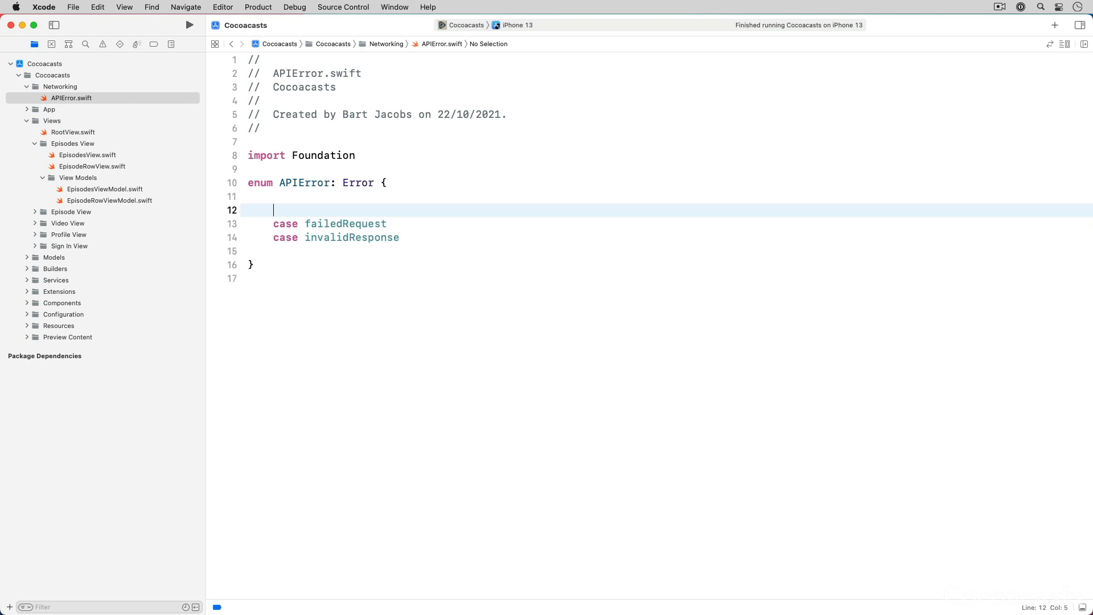
{"action": "type", "text": "case"}
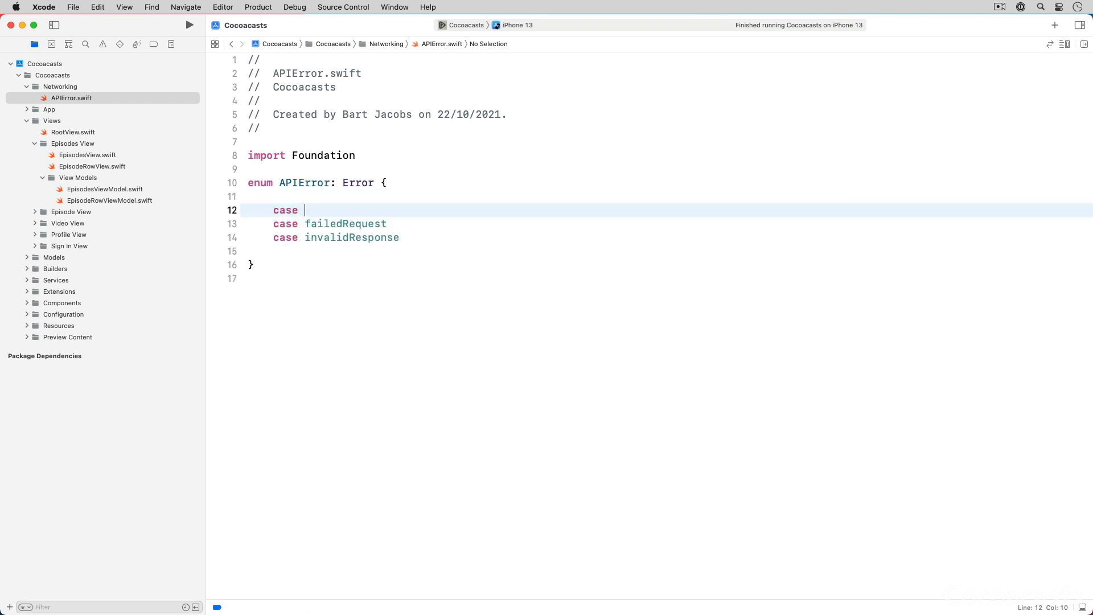
{"action": "type", "text": "unknown"}
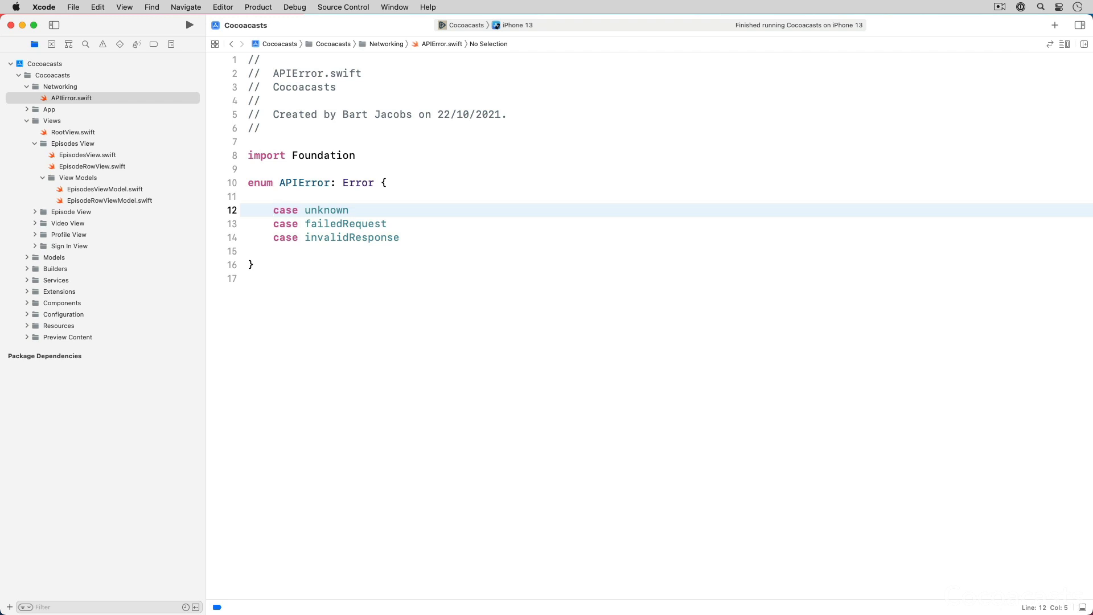
- Return to EpisodesViewModel.swift at the fetchEpisodes publisher chain
{"action": "left_click", "coordinate": [274, 210]}
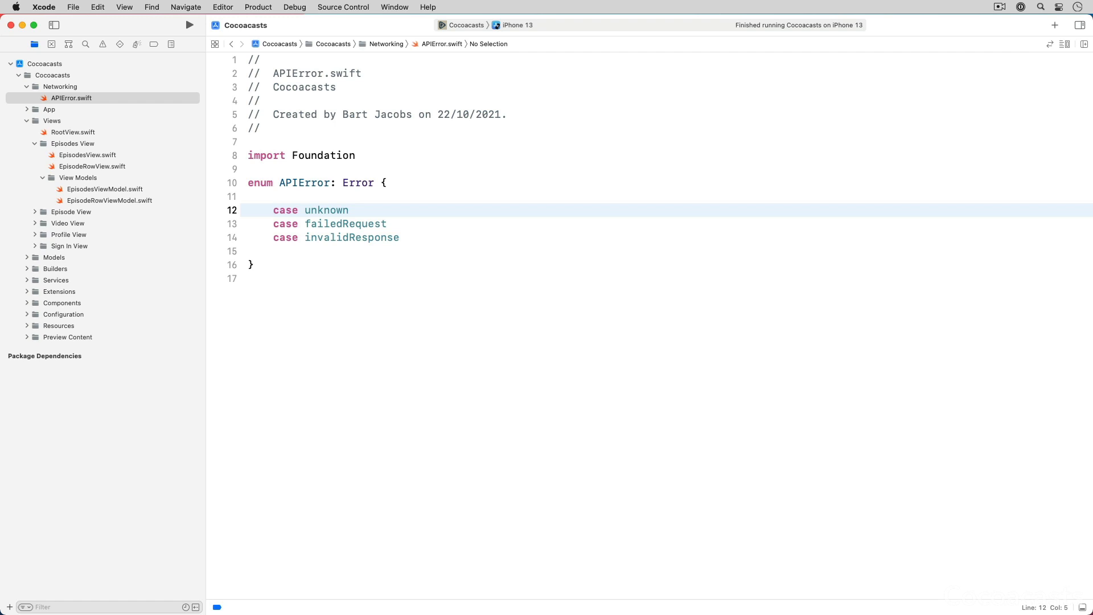
{"action": "left_click", "coordinate": [273, 210]}
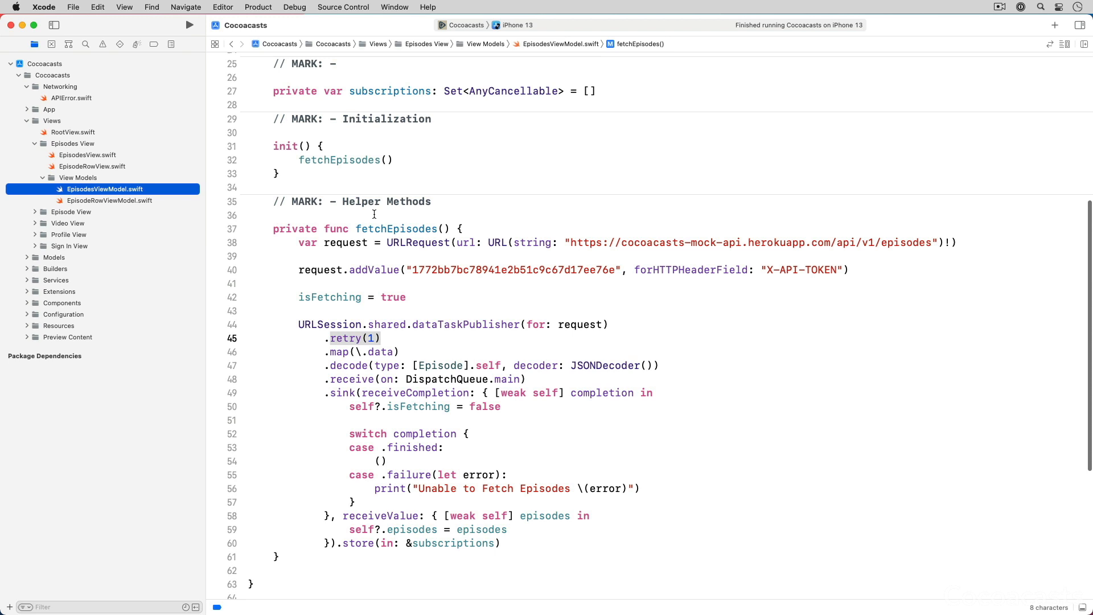
- Add a tryMap returning [Episode] that guards for an HTTPURLResponse with status 200..<300, else throws APIError.failedRequest
{"action": "scroll", "scroll_direction": "down", "scroll_amount": 3}
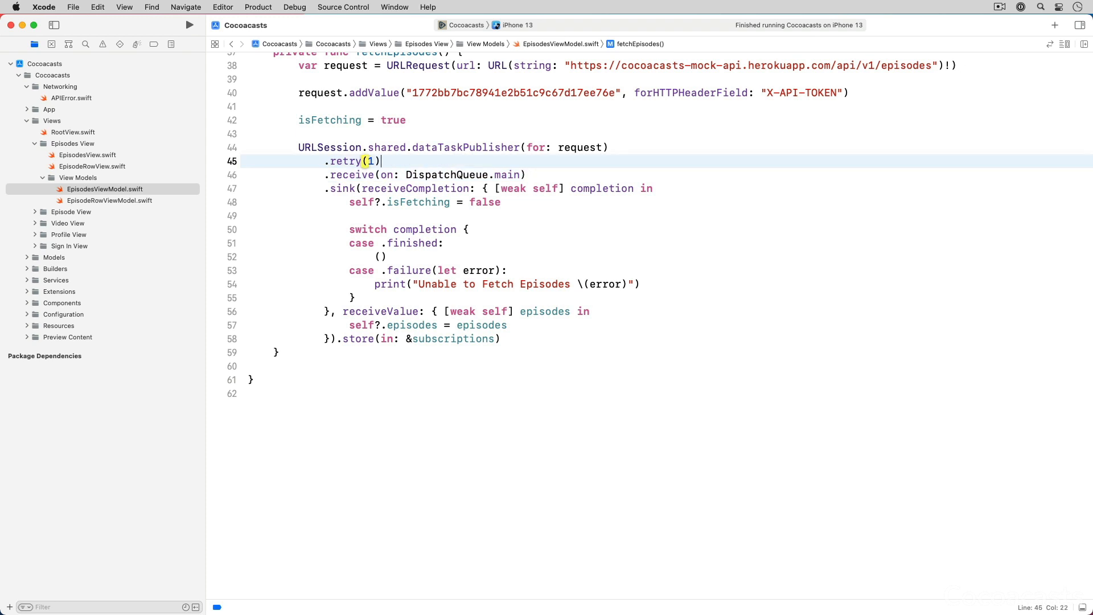
{"action": "type", "text": ".tryMap(transform: (URLSession.DataTaskPublisher.Output) throws -> T"}
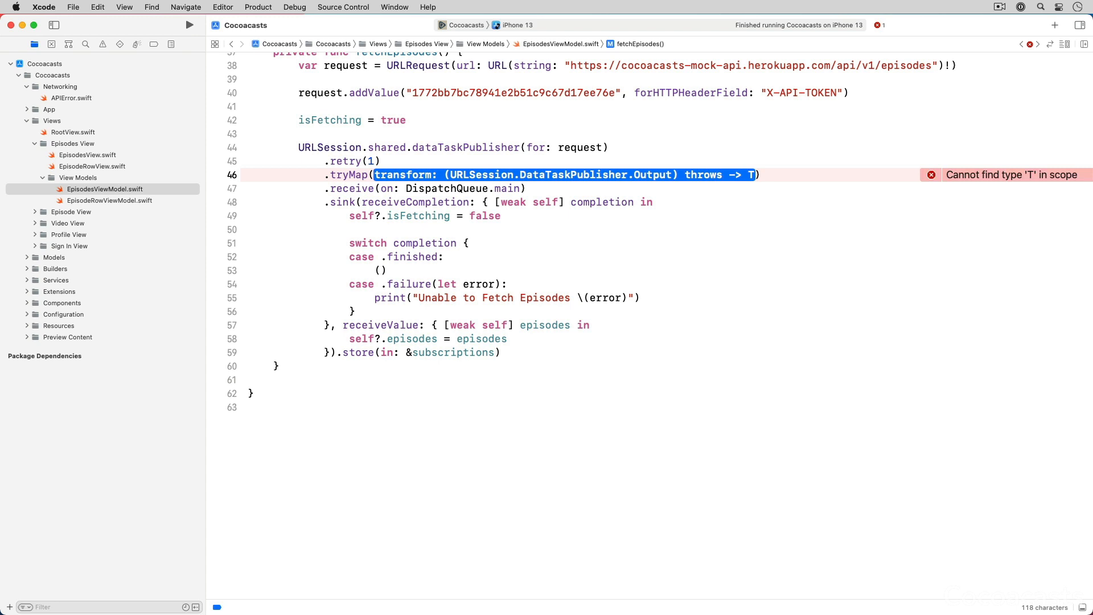
{"action": "type", "text": "{ data, response ->  in"}
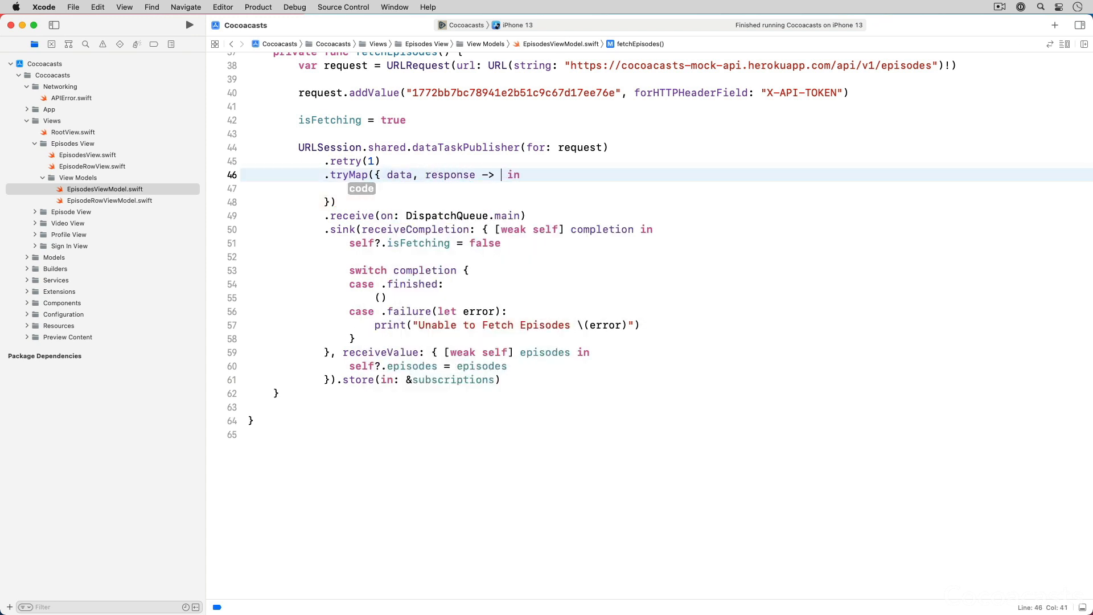
{"action": "type", "text": "[Episode]"}
{"action": "type", "text": "(200"}
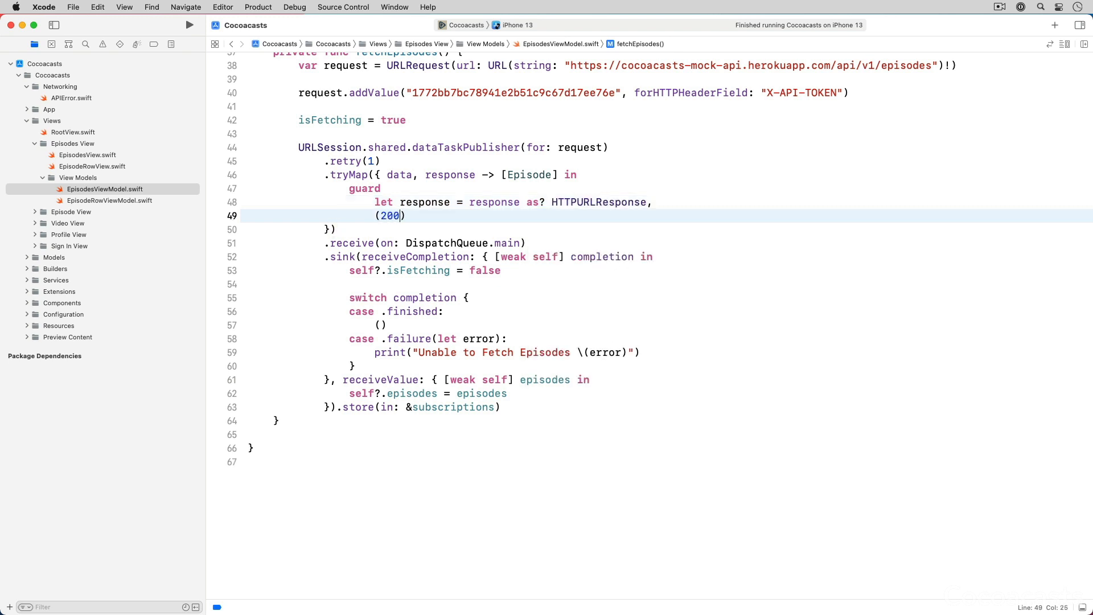
{"action": "type", "text": "..<300"}
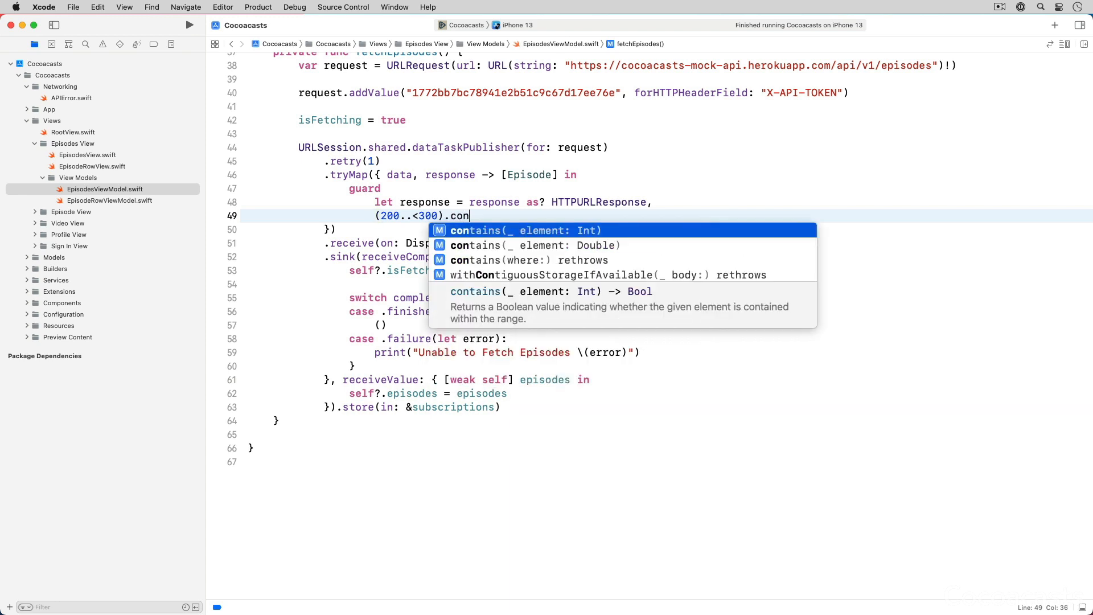
{"action": "type", "text": "tains(response.sta"}
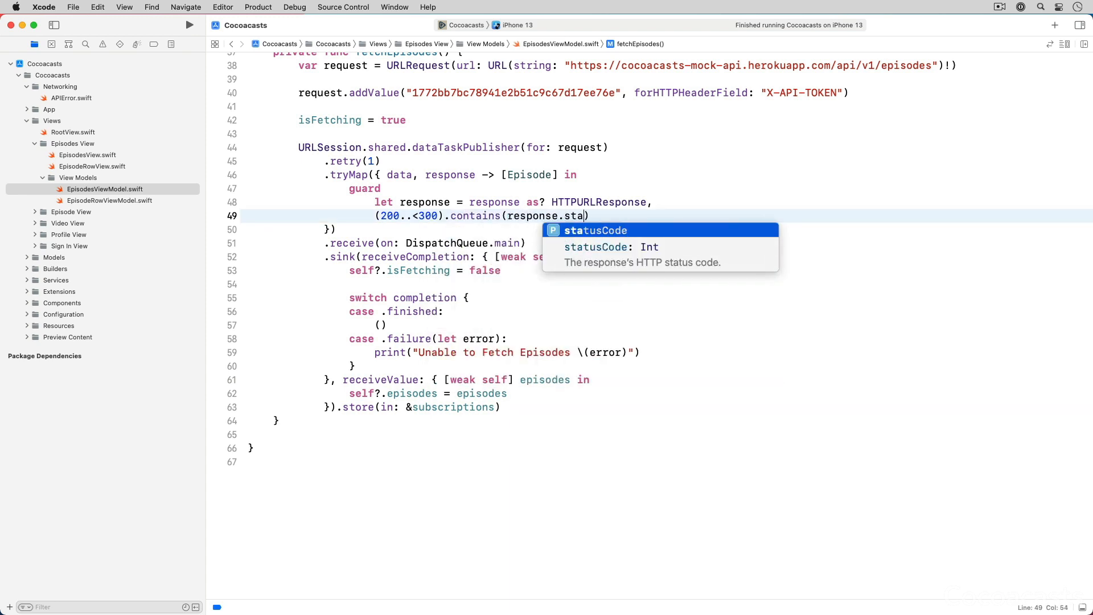
{"action": "type", "text": "statusCode)"}
{"action": "type", "text": "throw"}
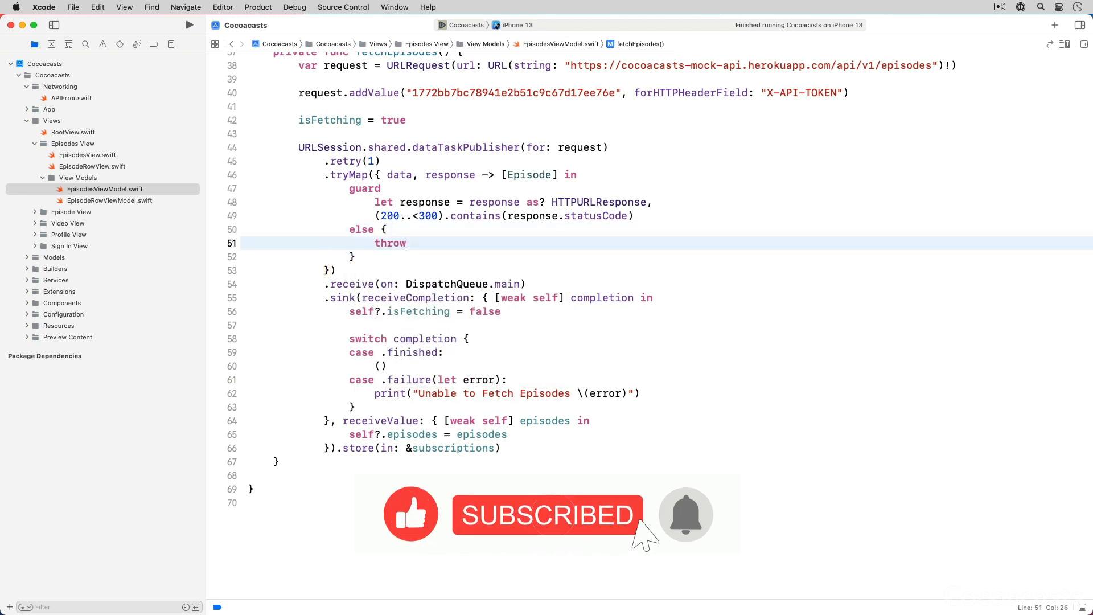
{"action": "type", "text": "APIError.failedRequest"}
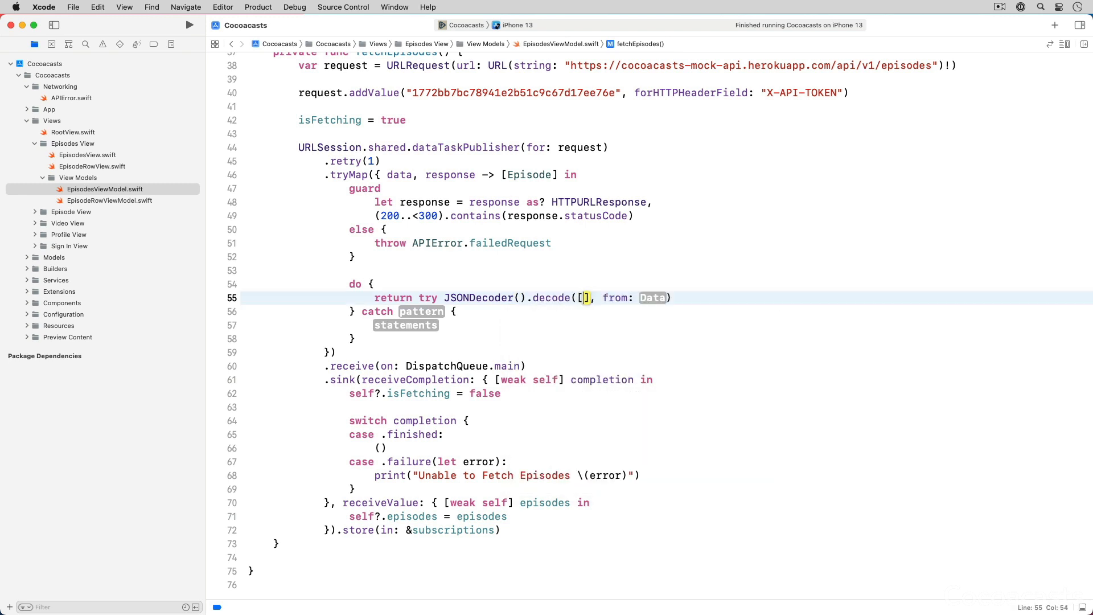
- Decode [Episode] in a do-catch that prints the error and throws APIError.invalidResponse, then begin .mapError
{"action": "type", "text": "Episode"}
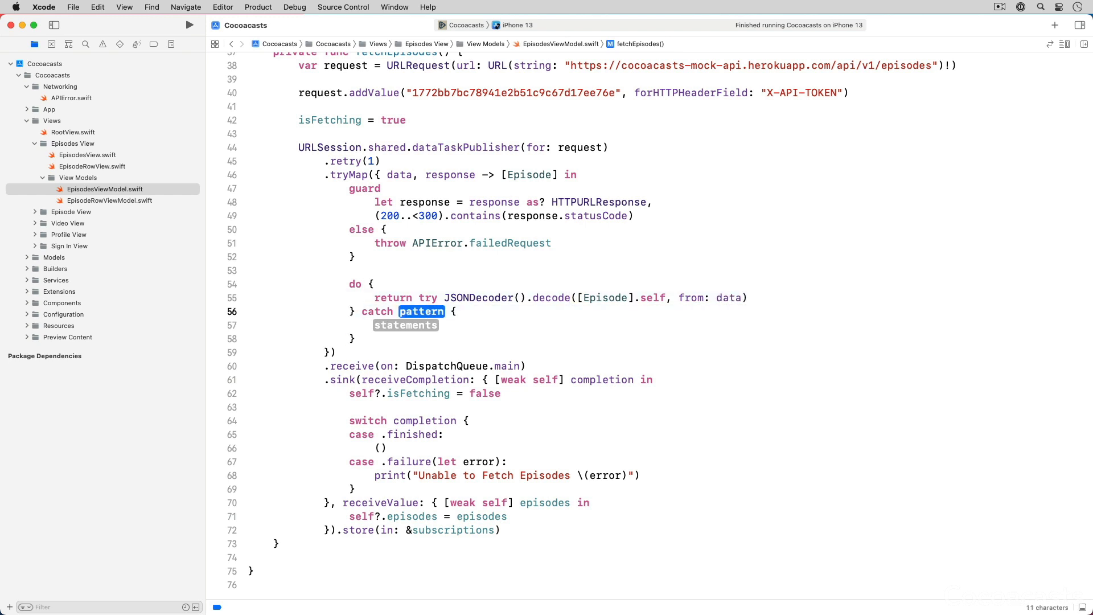
{"action": "type", "text": "print(\"Unable to Decode Respon"}
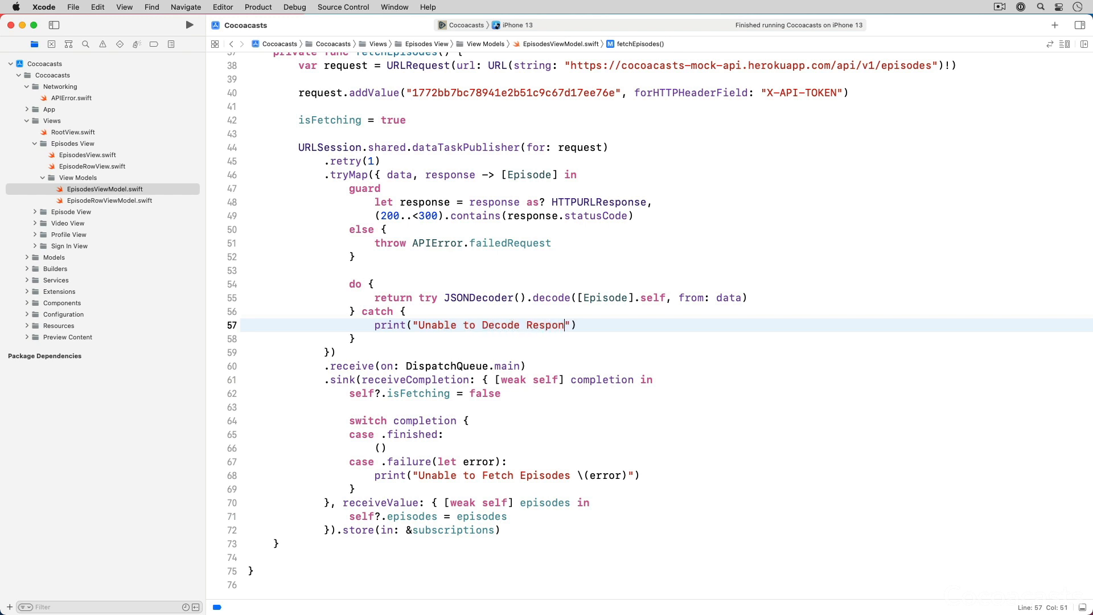
{"action": "type", "text": "se \\(error)"}
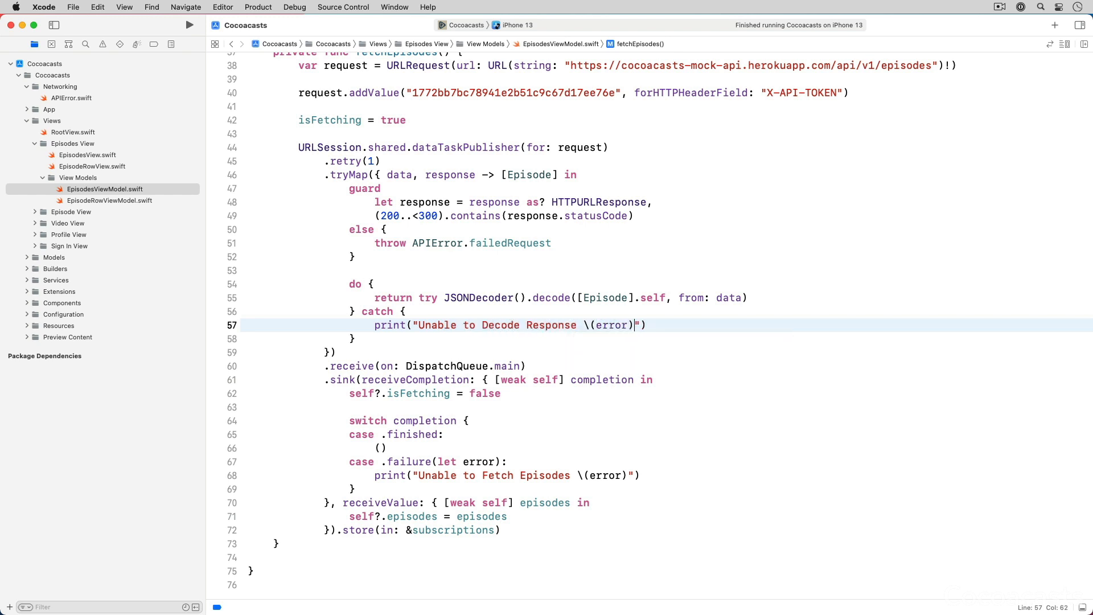
{"action": "type", "text": "throw APIError.invalidResponse"}
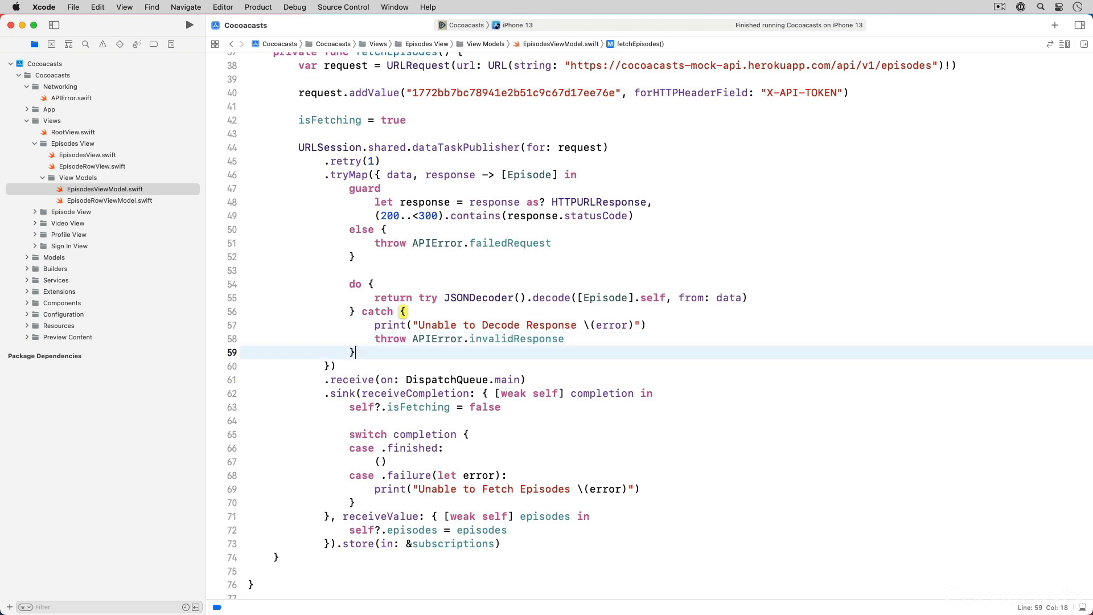
{"action": "type", "text": ".maper"}
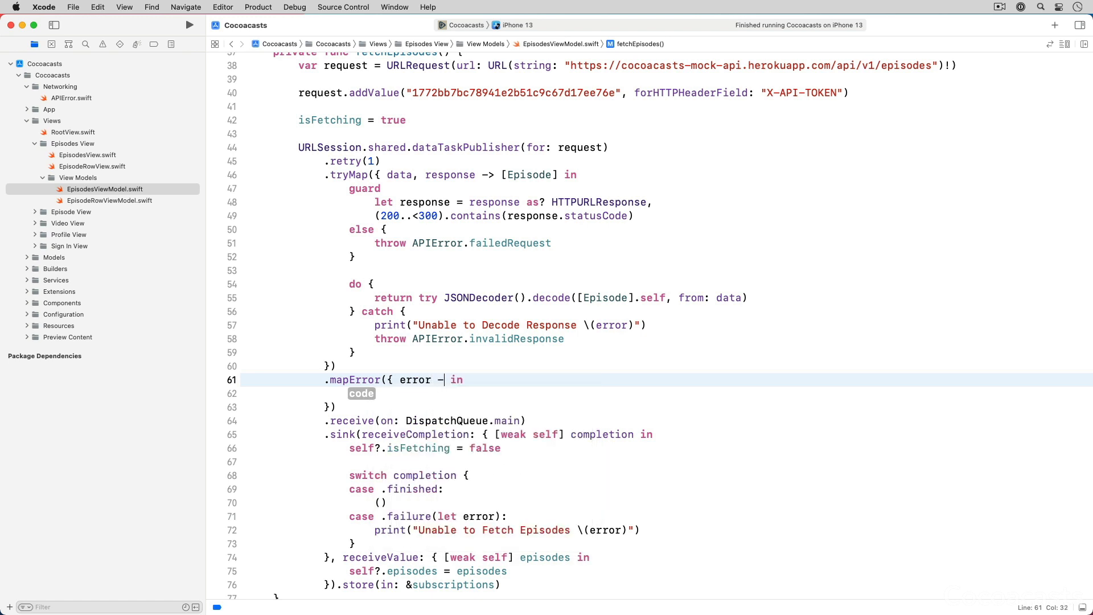
- Complete mapError returning error as? APIError ?? .failedRequest
{"action": "type", "text": "> APIError"}
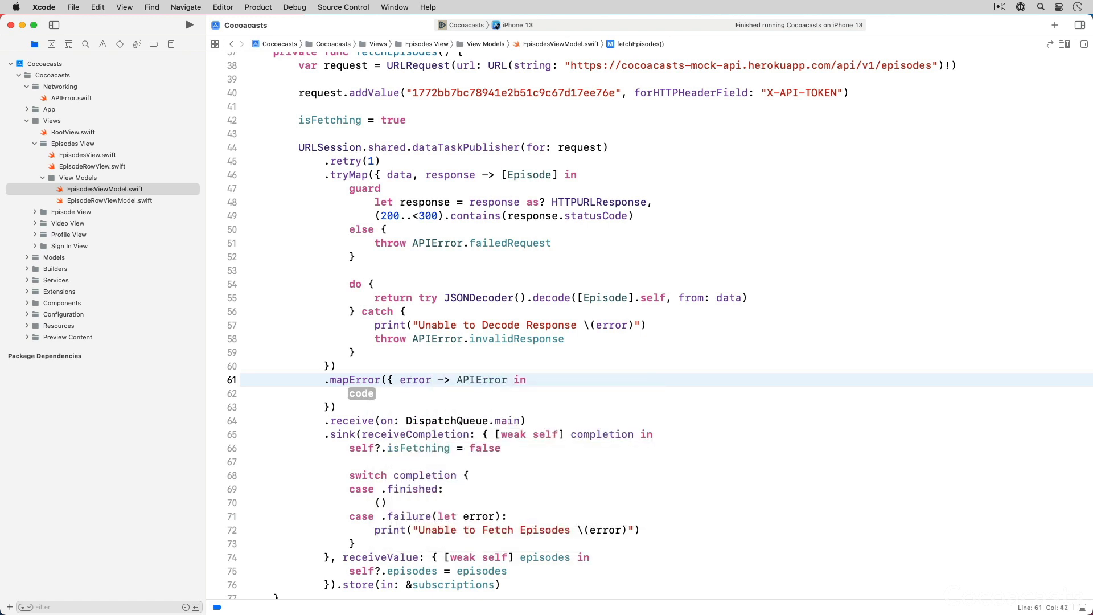
{"action": "type", "text": "error as?"}
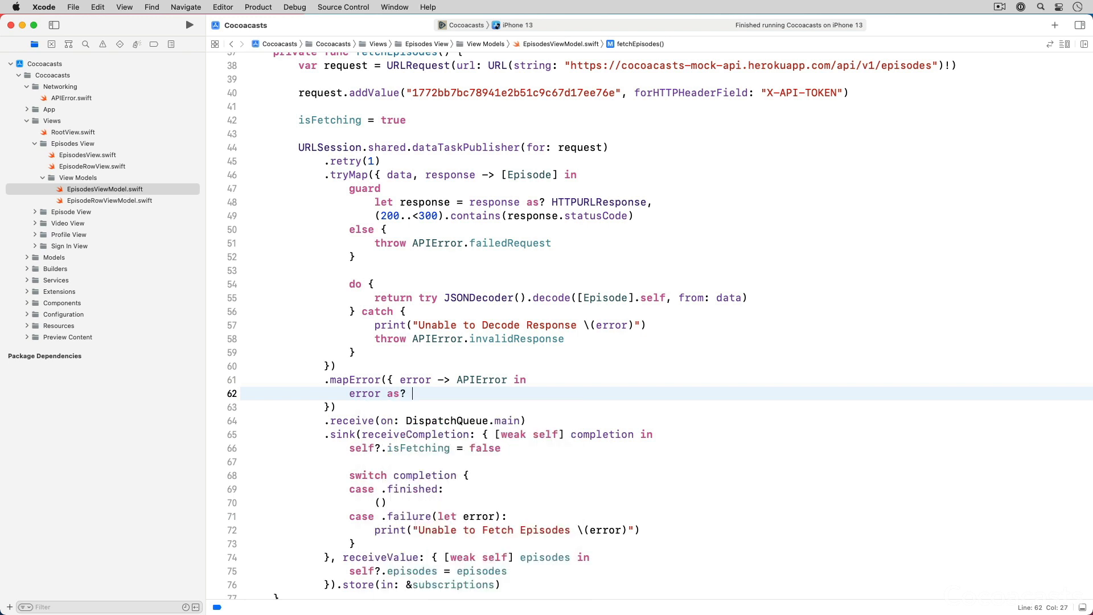
{"action": "type", "text": "APIError ?? ."}
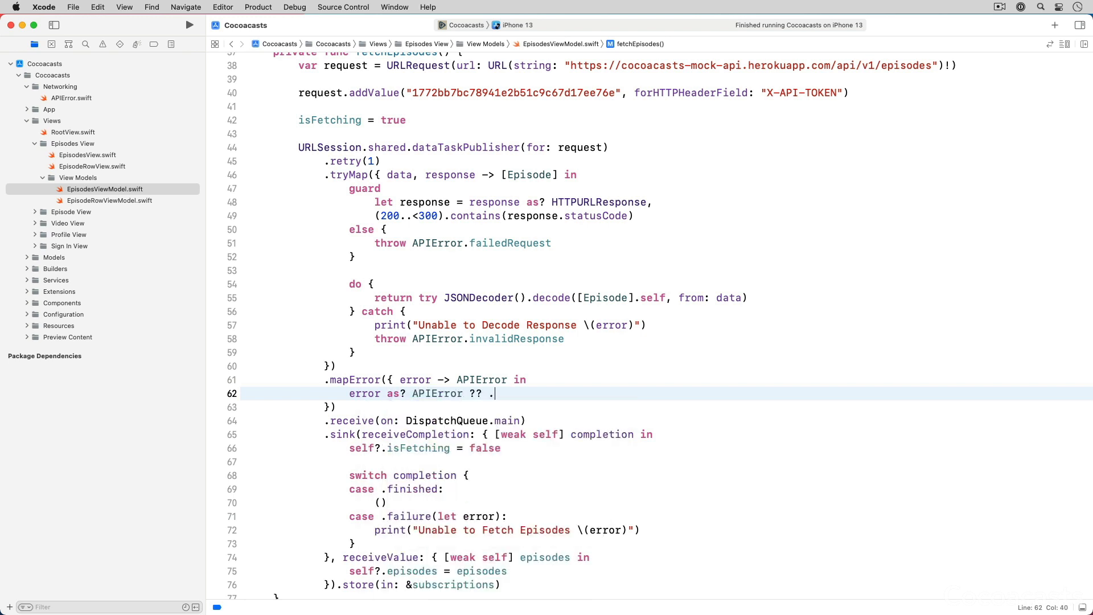
{"action": "type", "text": "failedRequest"}
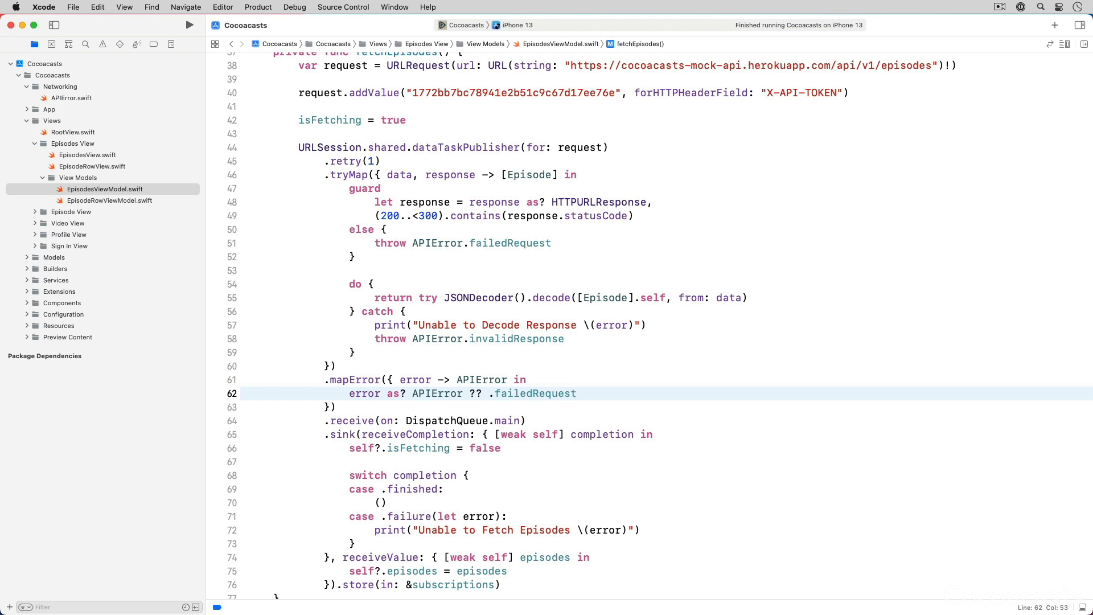
{"action": "left_click", "coordinate": [577, 393]}
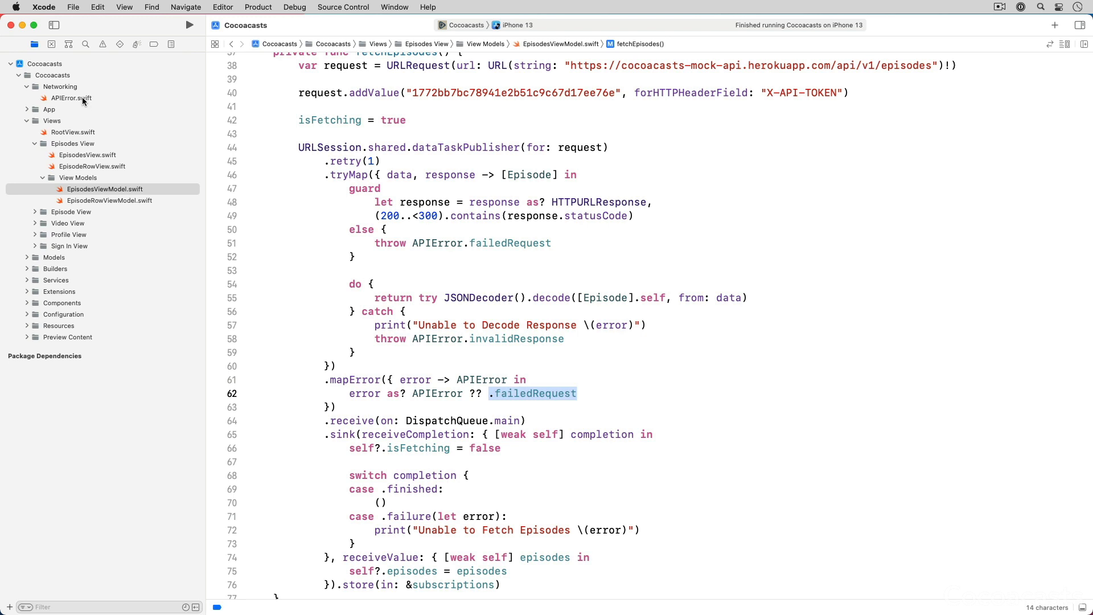
{"action": "left_click", "coordinate": [70, 98]}
{"action": "type", "text": "case u"}
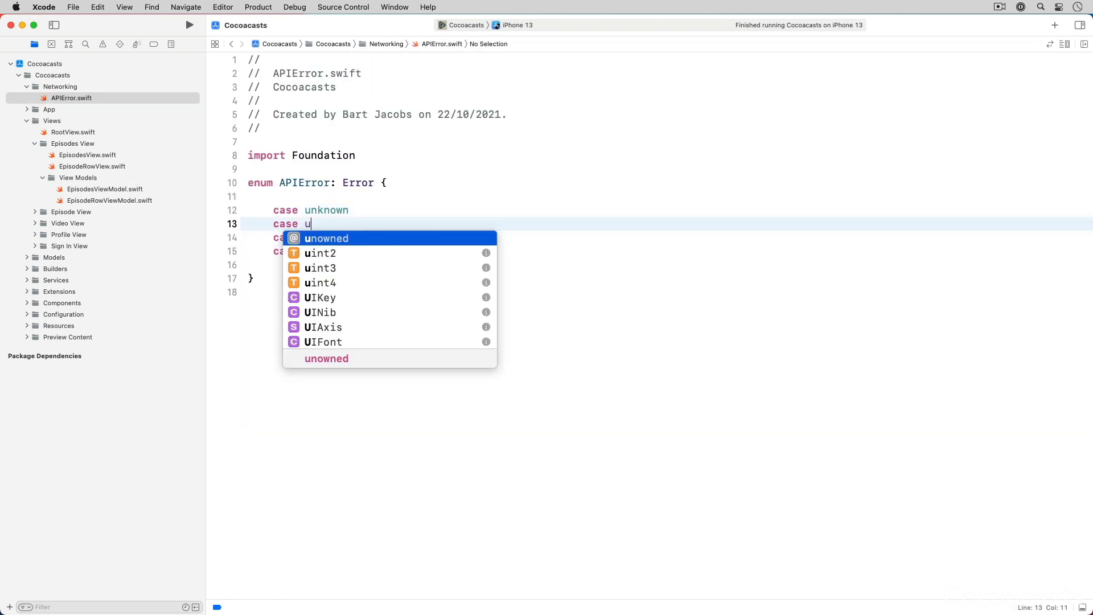
- Add a case unreachable to the APIError enum
{"action": "type", "text": "nreachable"}
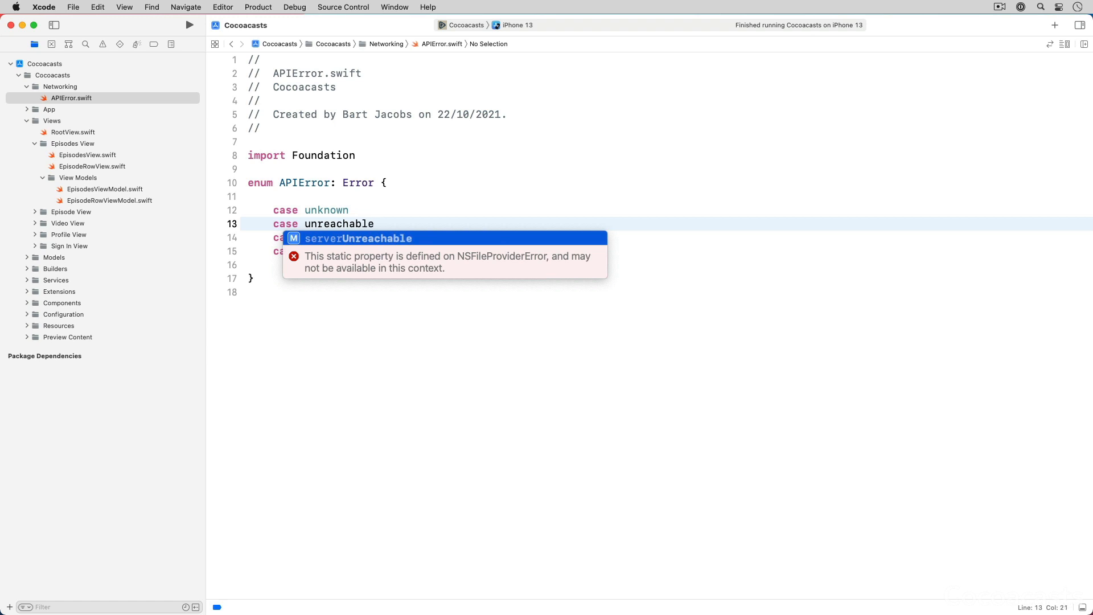
{"action": "key", "text": "Escape"}
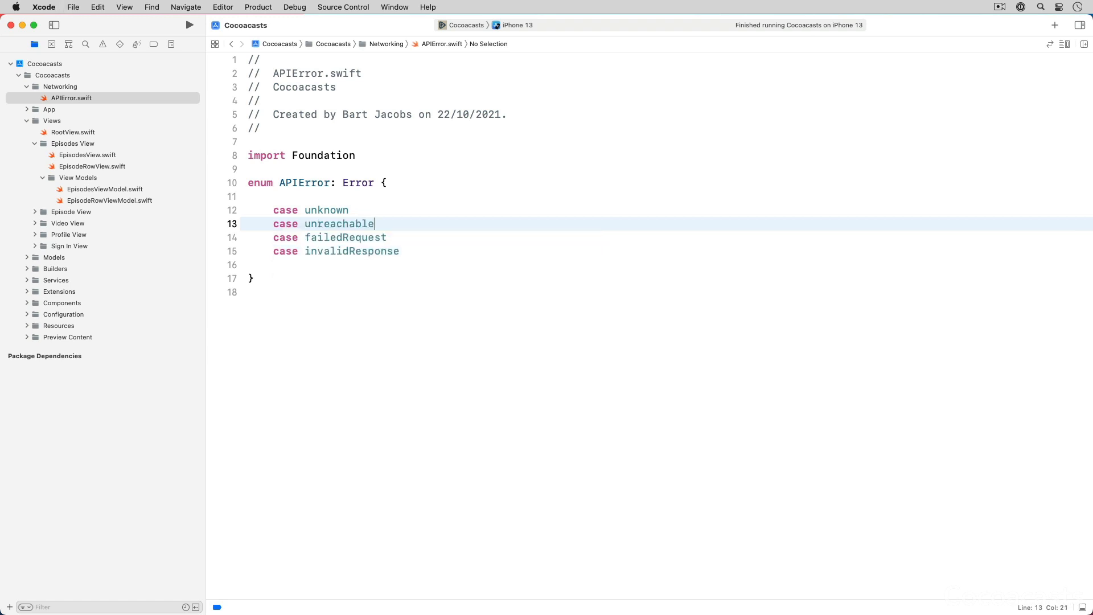
{"action": "left_click", "coordinate": [70, 98]}
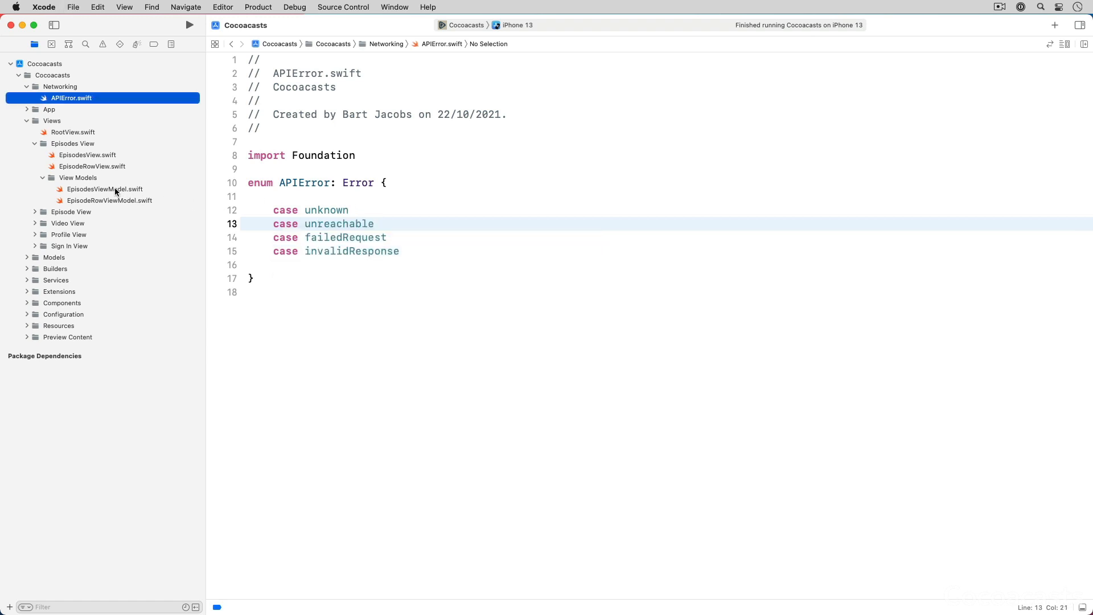
- In EpisodesViewModel.swift, replace mapError's cast line with a switch on the error
{"action": "left_click", "coordinate": [104, 189]}
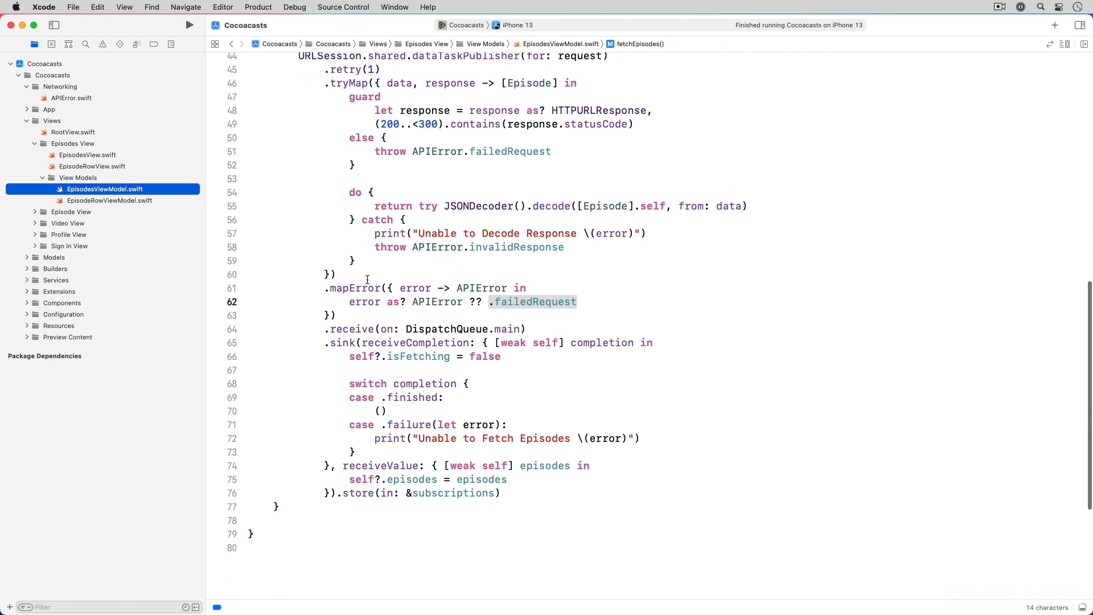
{"action": "key", "text": "Delete"}
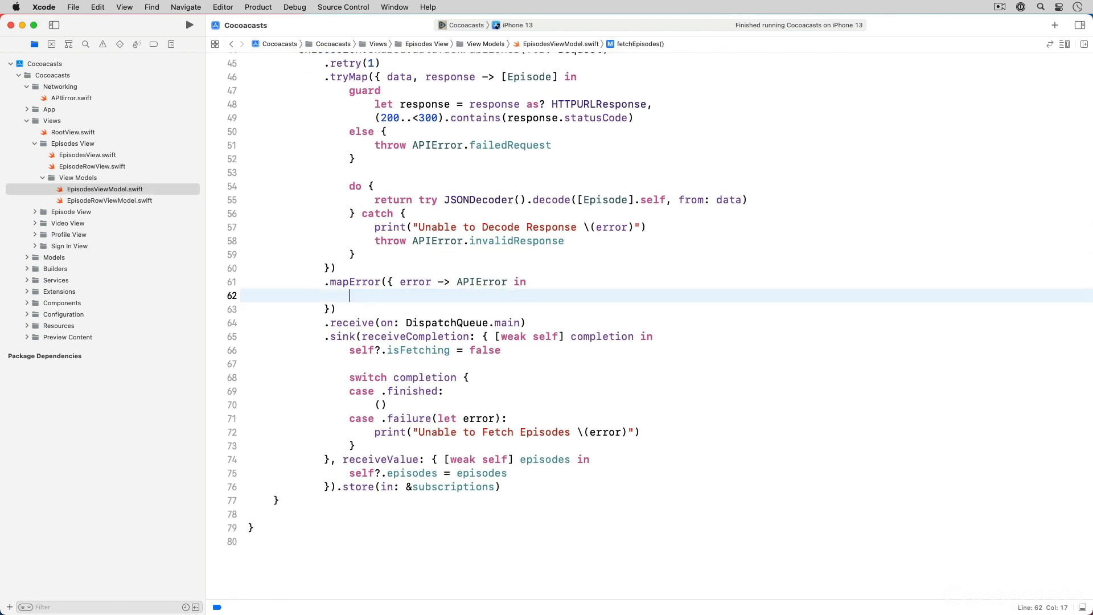
{"action": "type", "text": "switch err {"}
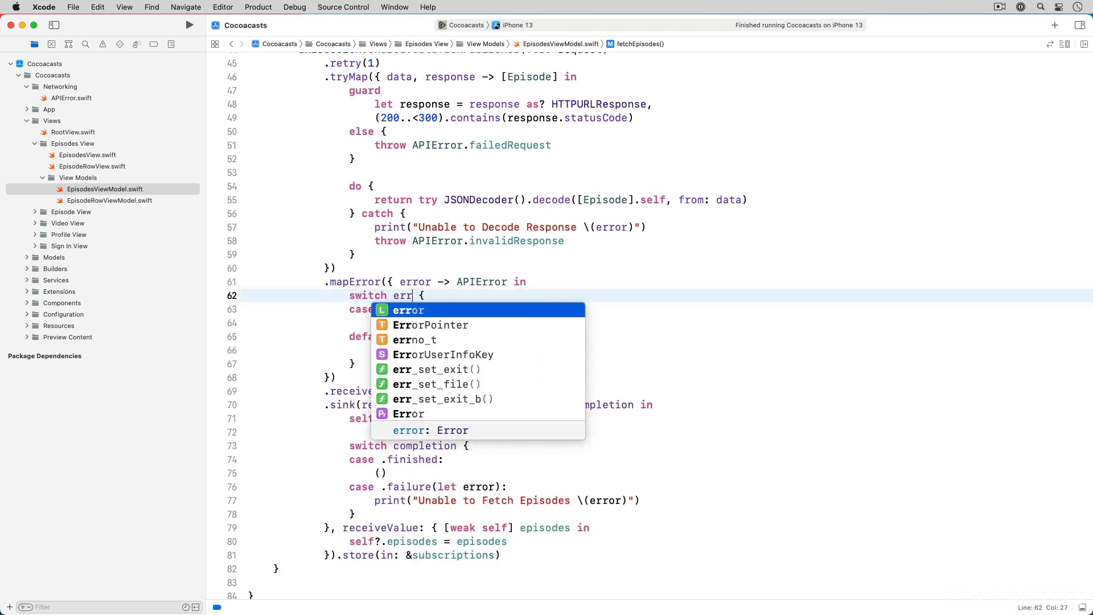
{"action": "key", "text": "return"}
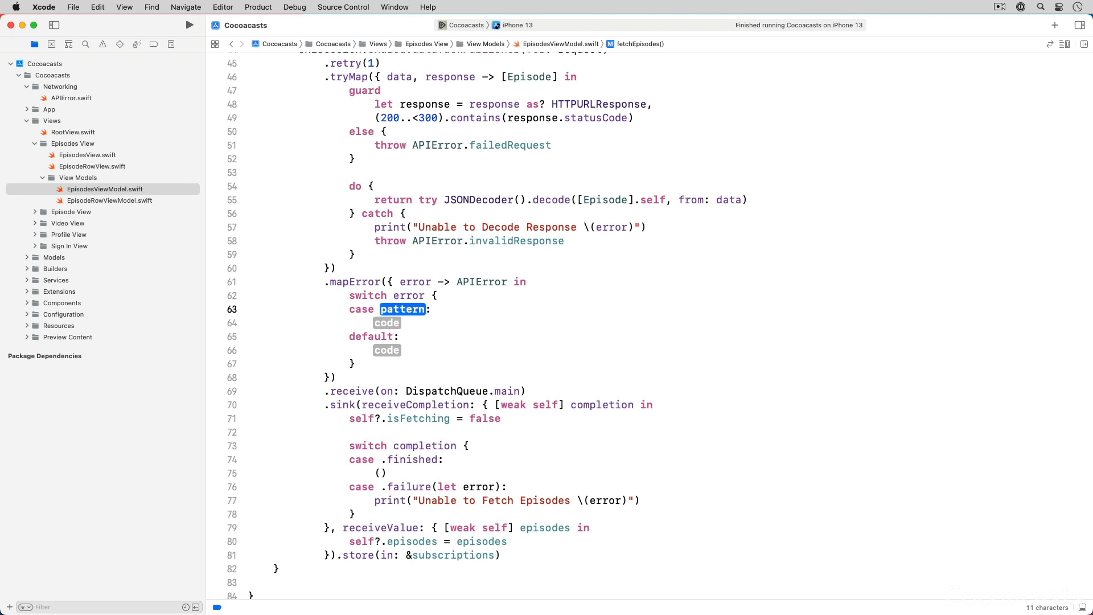
- Add cases returning apiError as APIError and .unreachable for URLError.notConnectedToInternet
{"action": "type", "text": "let apiErr"}
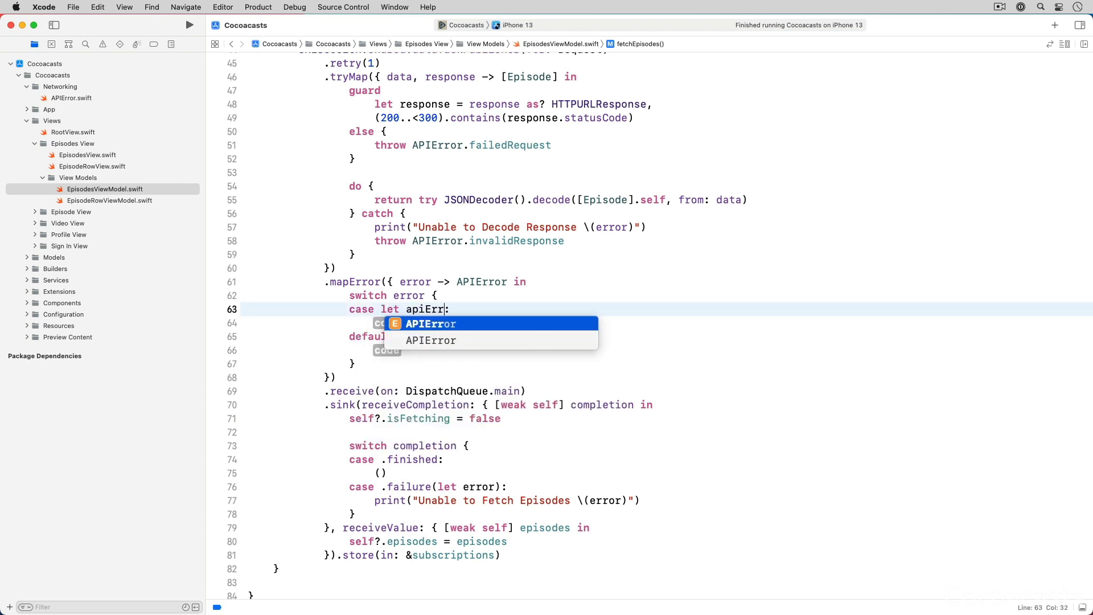
{"action": "type", "text": "as api"}
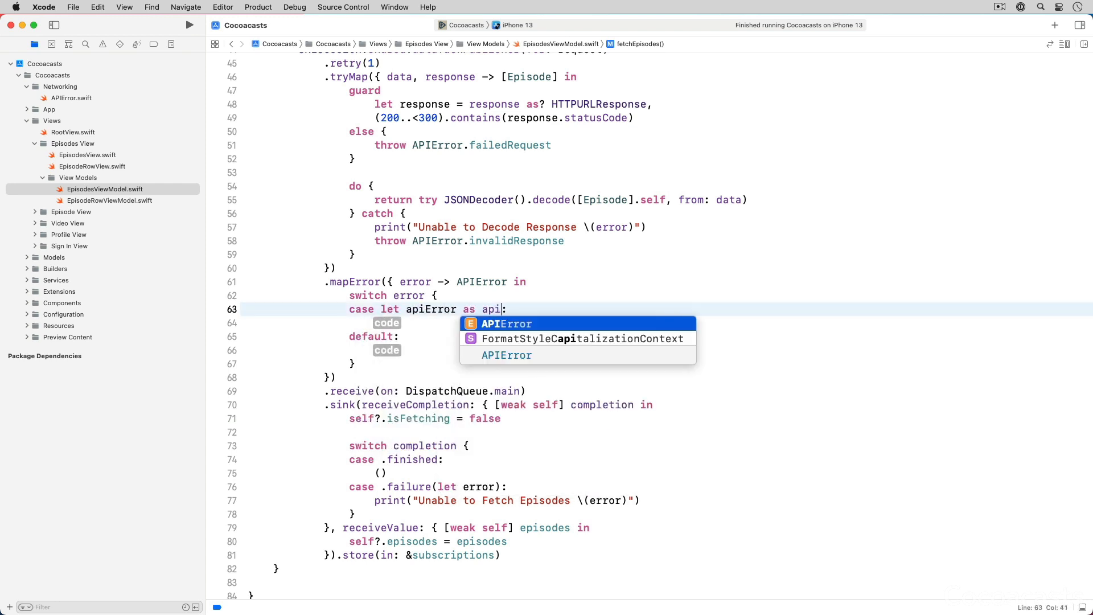
{"action": "type", "text": "return apiError"}
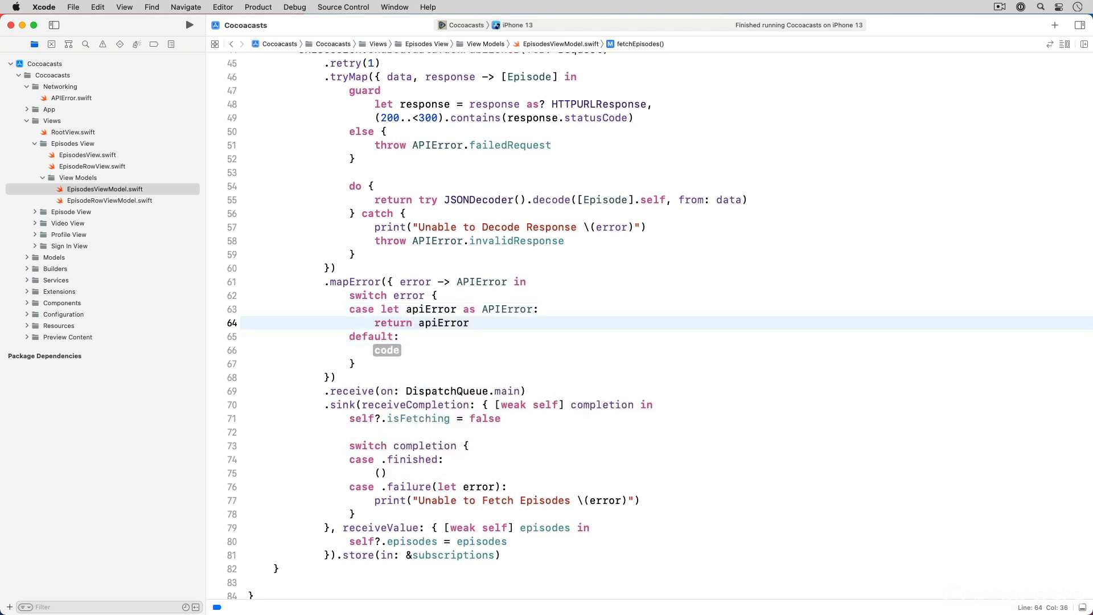
{"action": "type", "text": "case urler"}
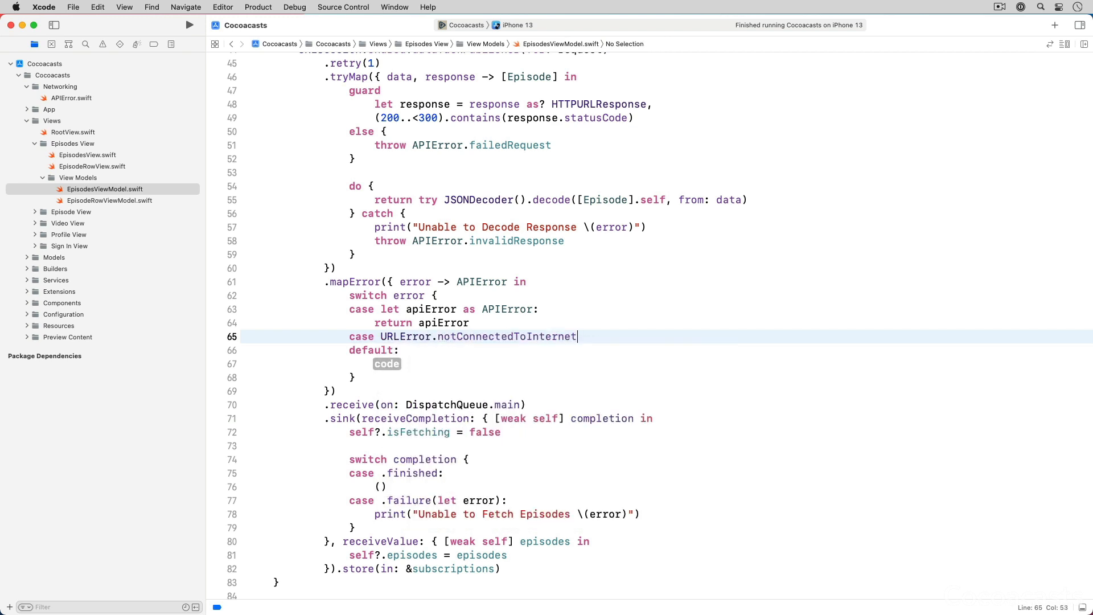
{"action": "type", "text": "return APIError.unreachable"}
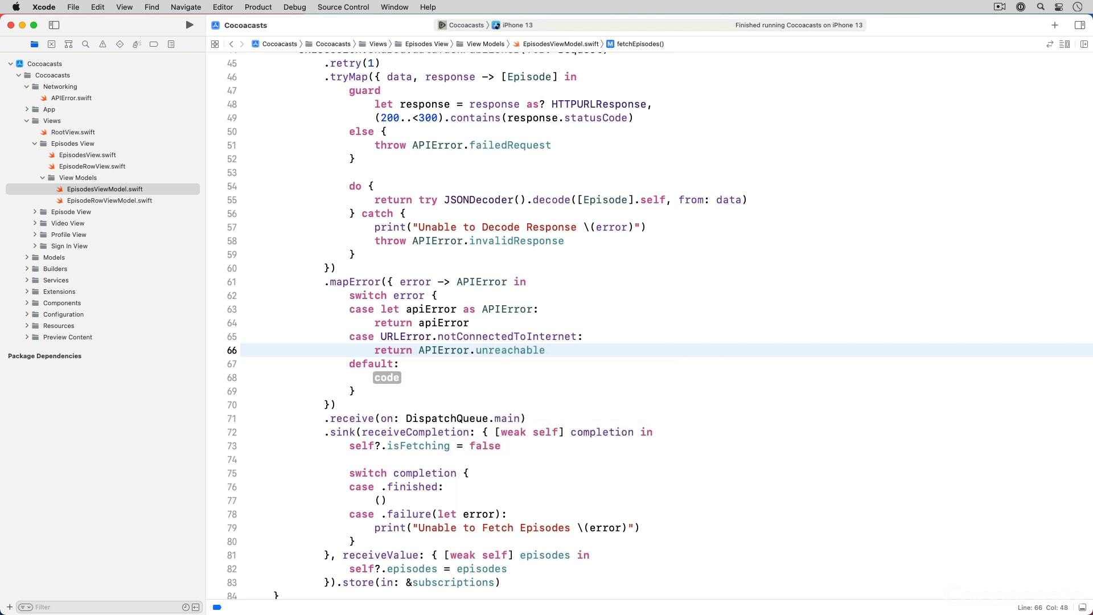
{"action": "type", "text": "retu"}
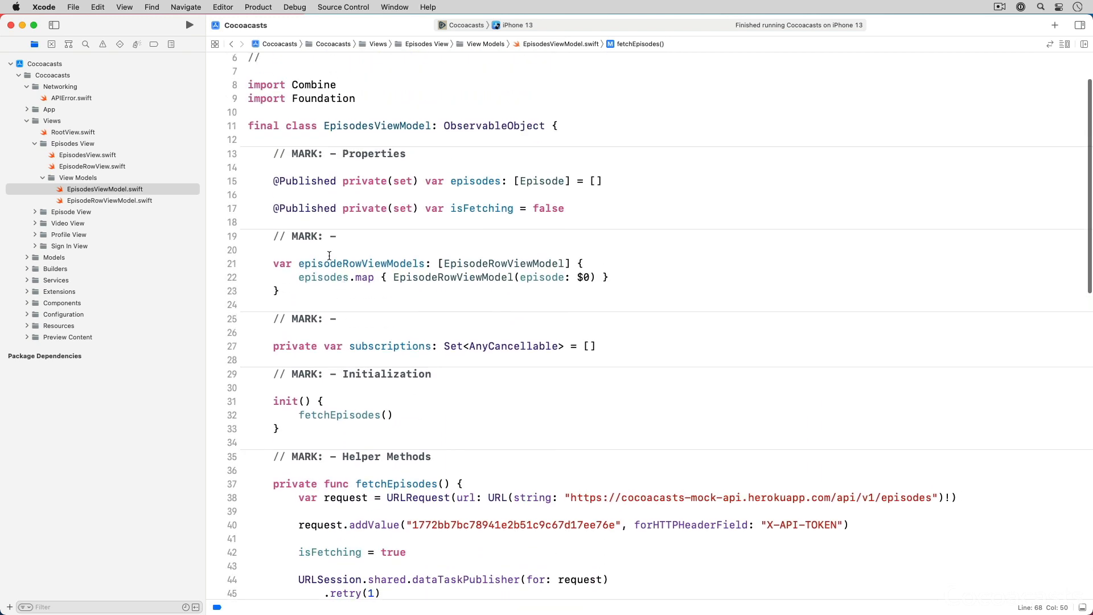
{"action": "type", "text": "var"}
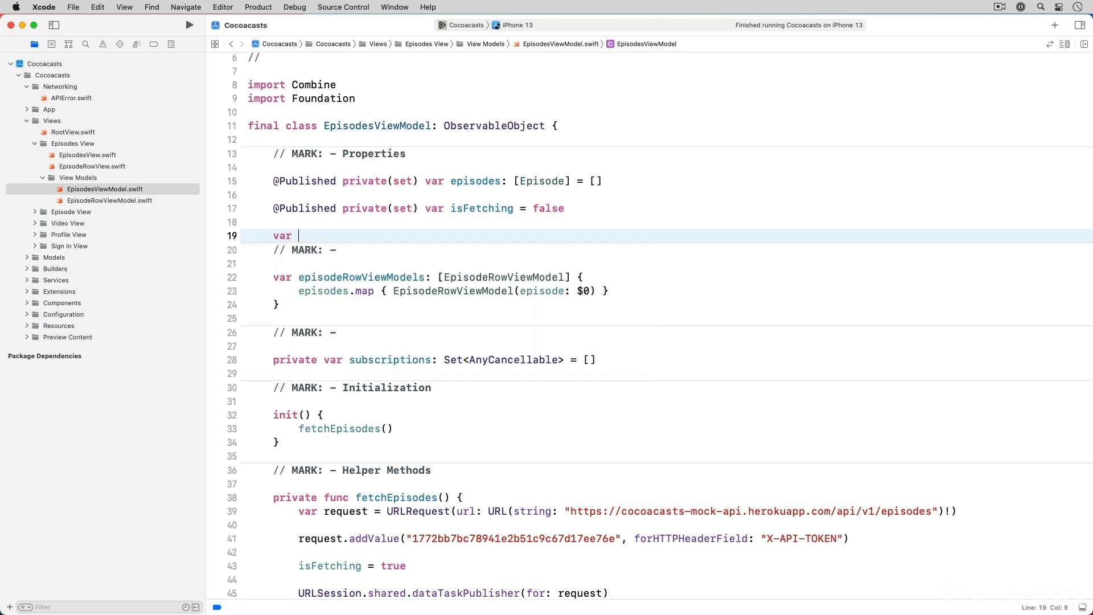
{"action": "type", "text": "errorMessa"}
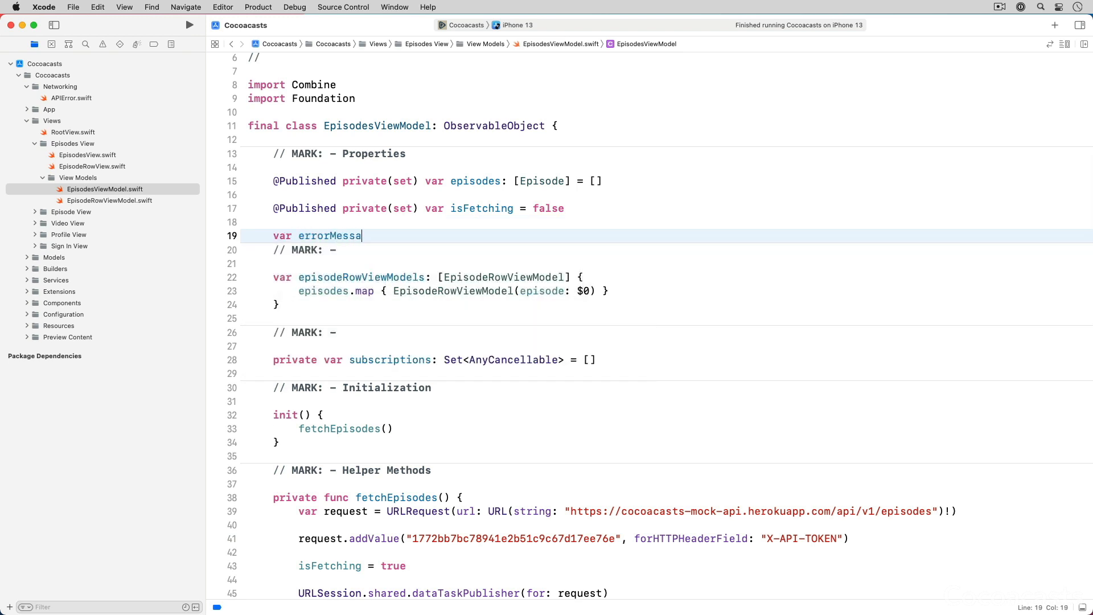
{"action": "type", "text": "ge: String?"}
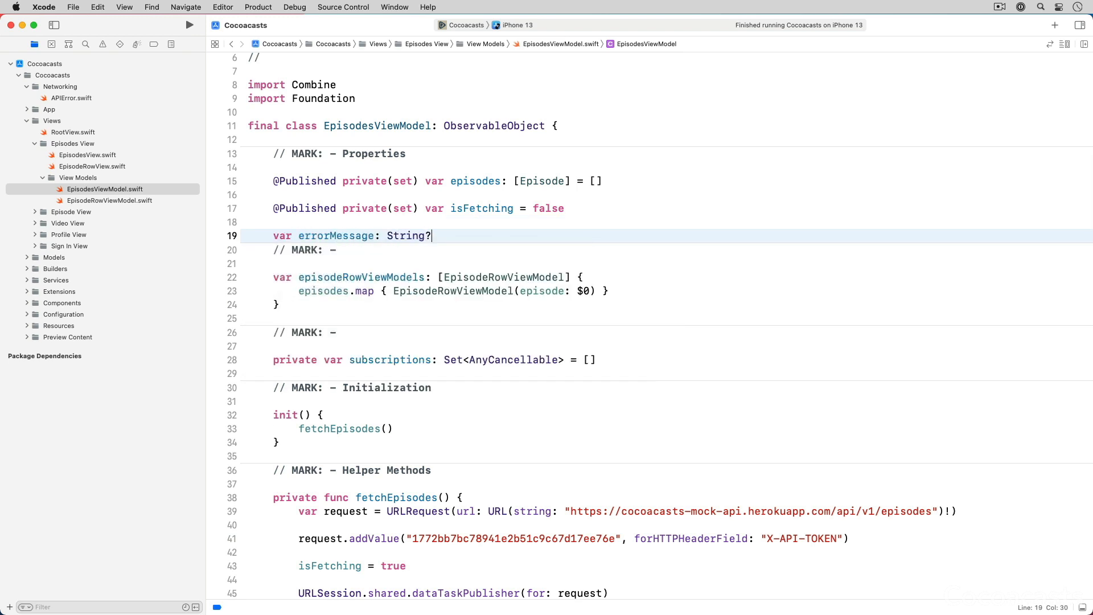
{"action": "type", "text": "@P"}
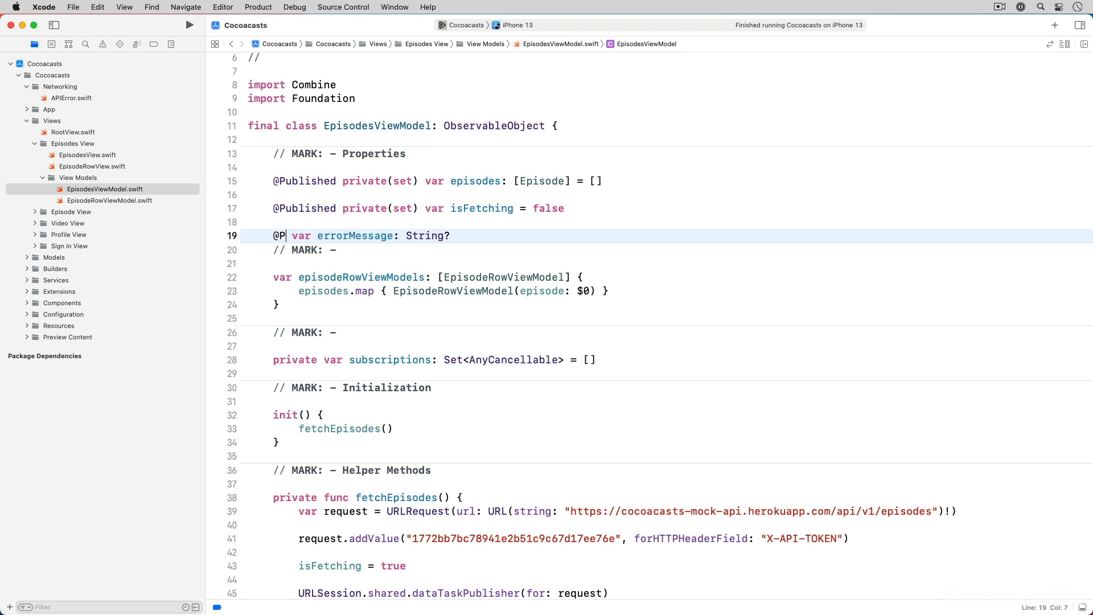
{"action": "type", "text": "ublished"}
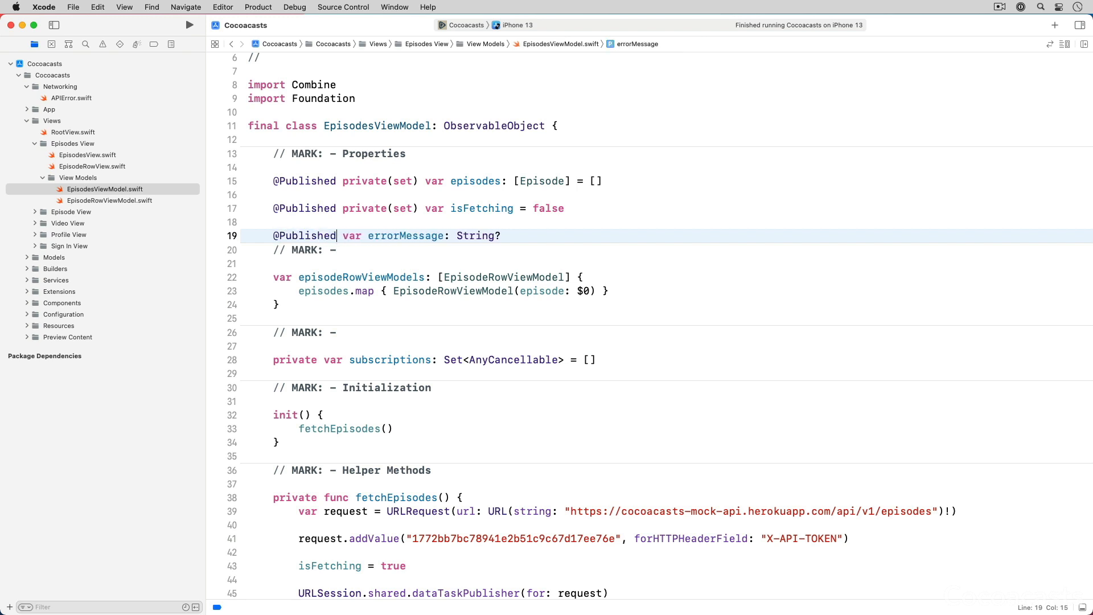
{"action": "type", "text": "private(set"}
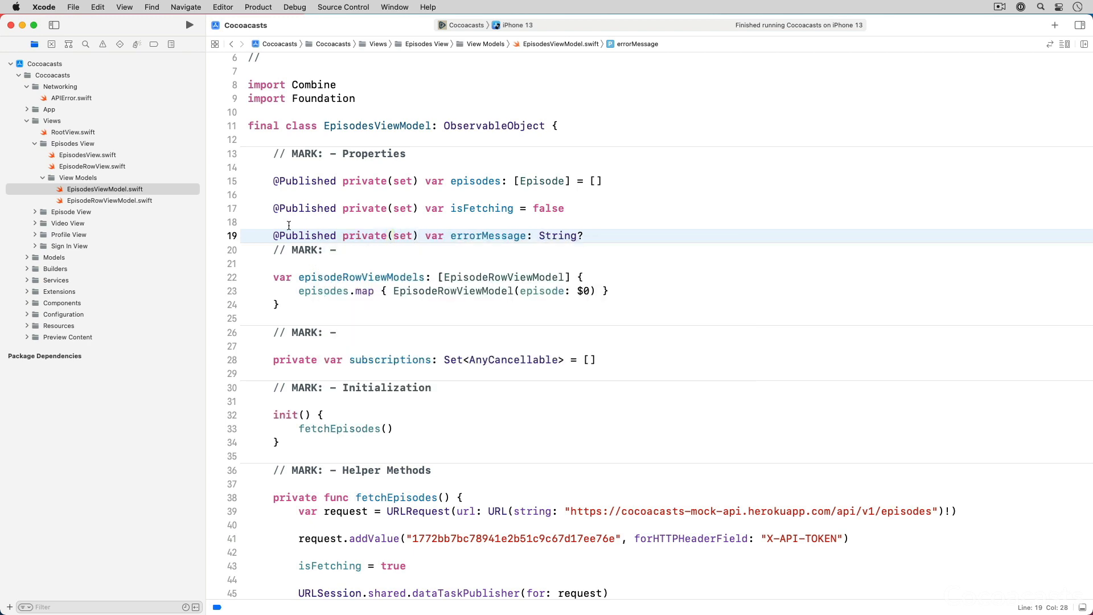
- In the sink's failure case, assign self?.errorMessage = error.message
{"action": "scroll", "scroll_direction": "down", "scroll_amount": 3}
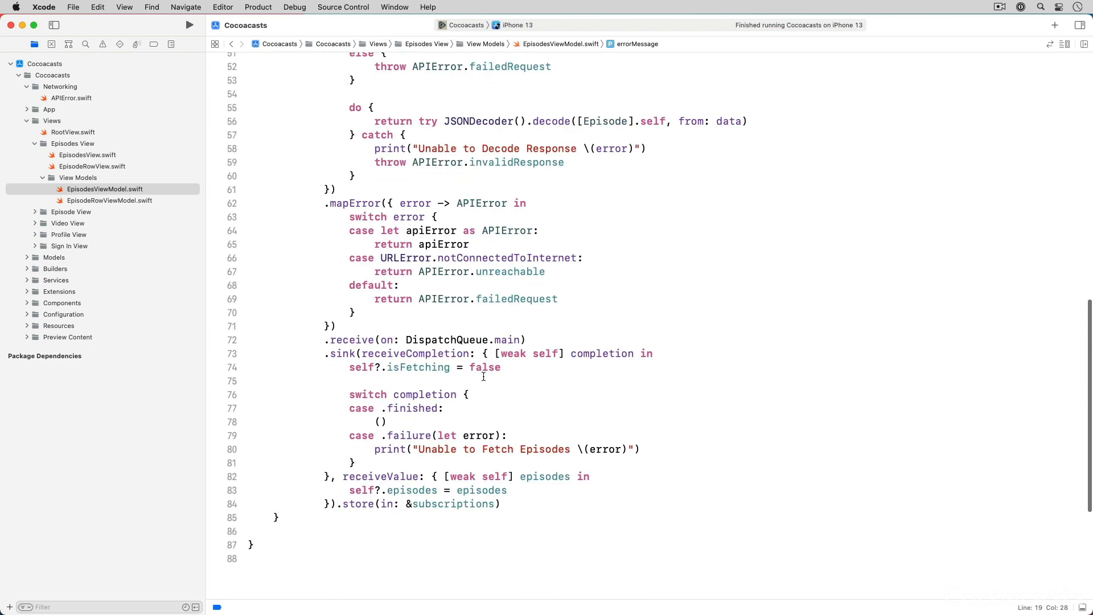
{"action": "type", "text": "se"}
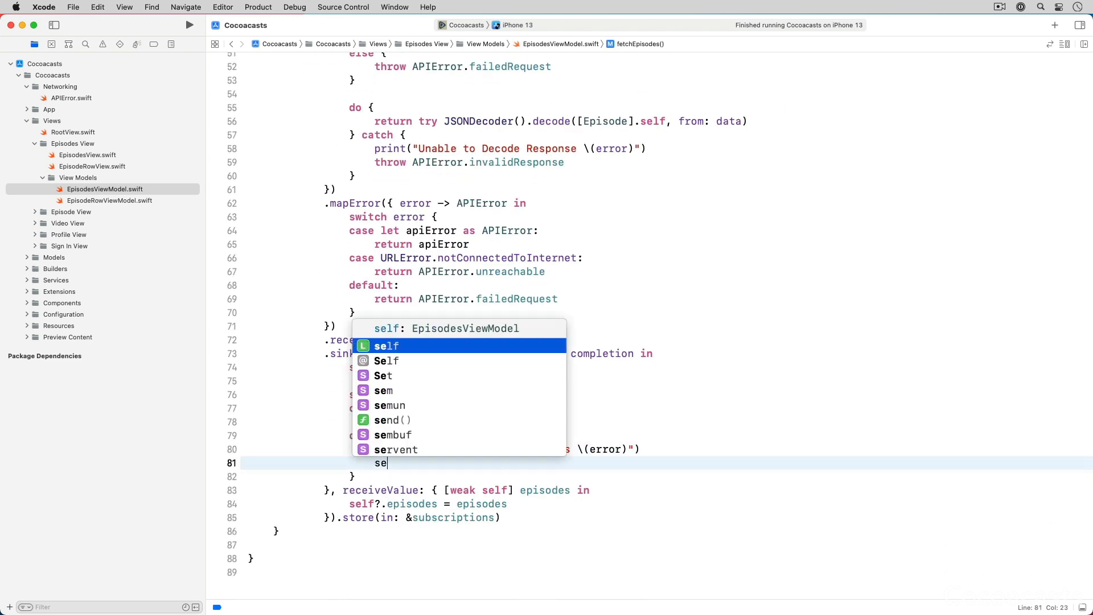
{"action": "type", "text": "self?.errorMessage = e"}
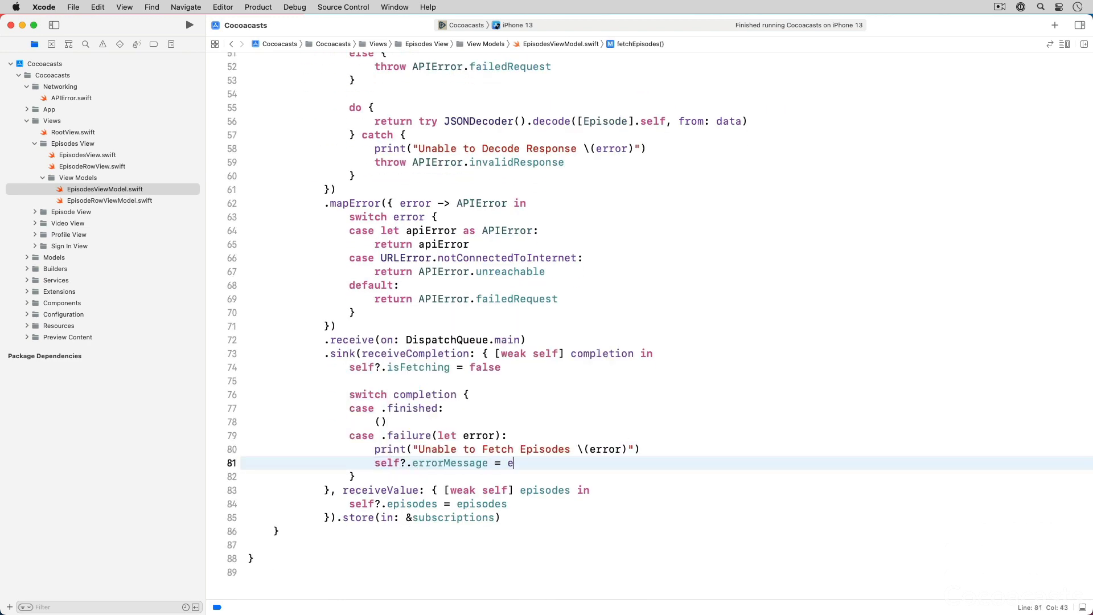
{"action": "type", "text": "error.mes"}
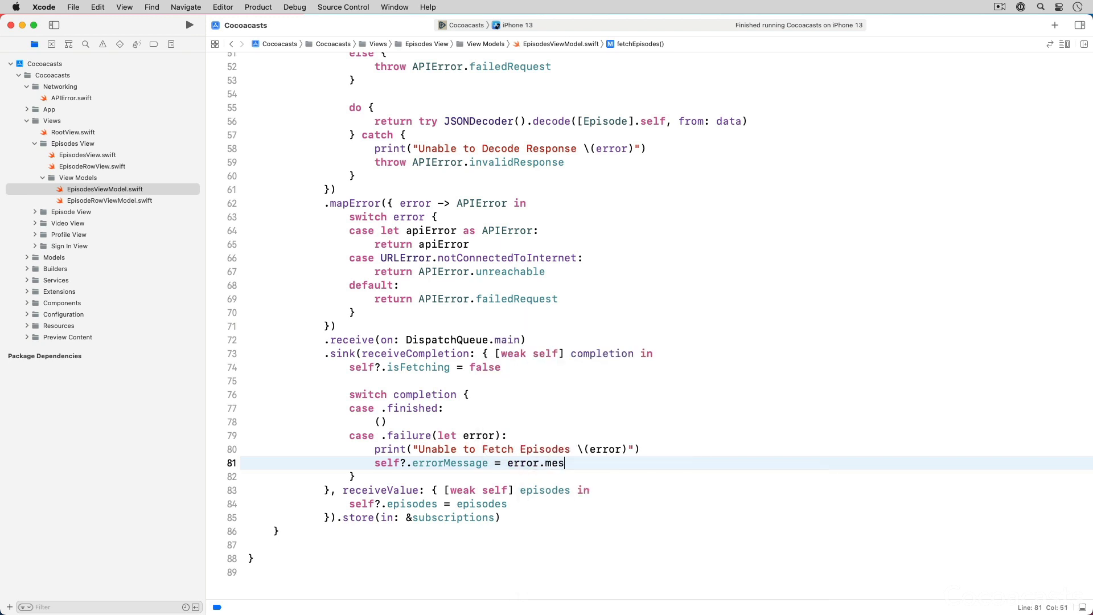
{"action": "type", "text": "sage"}
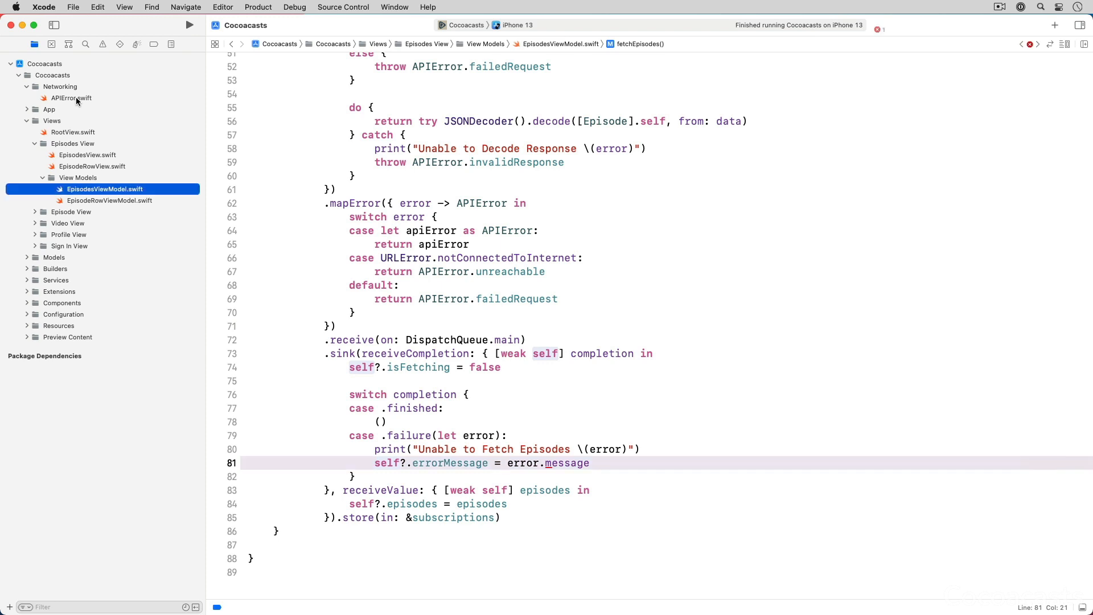
- In APIError.swift add a computed 'var message: String' switching over the error cases
{"action": "left_click", "coordinate": [71, 98]}
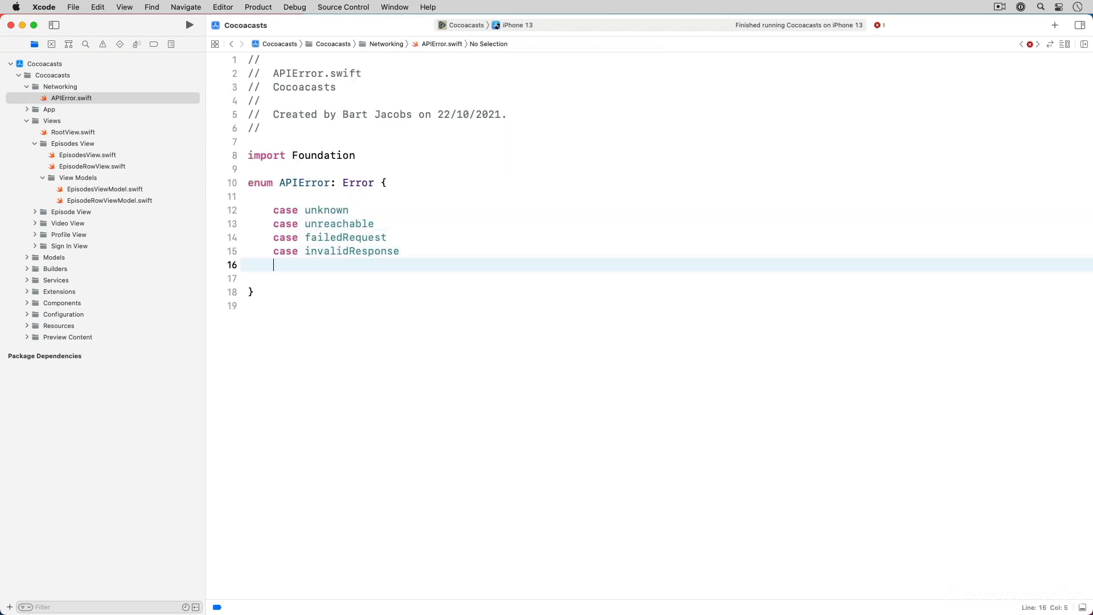
{"action": "type", "text": "var message:"}
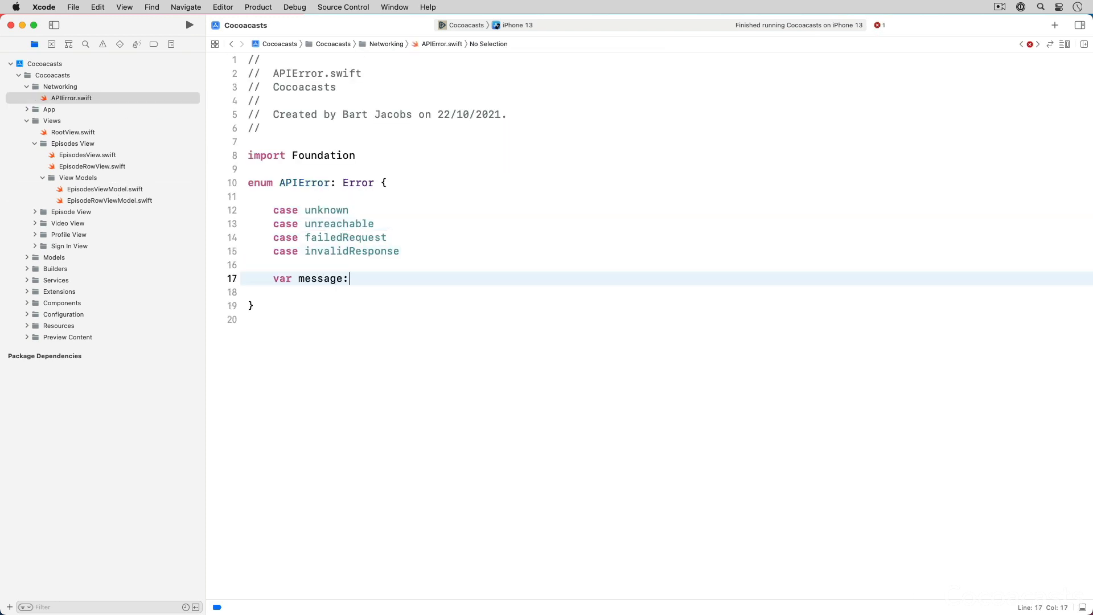
{"action": "type", "text": "String {"}
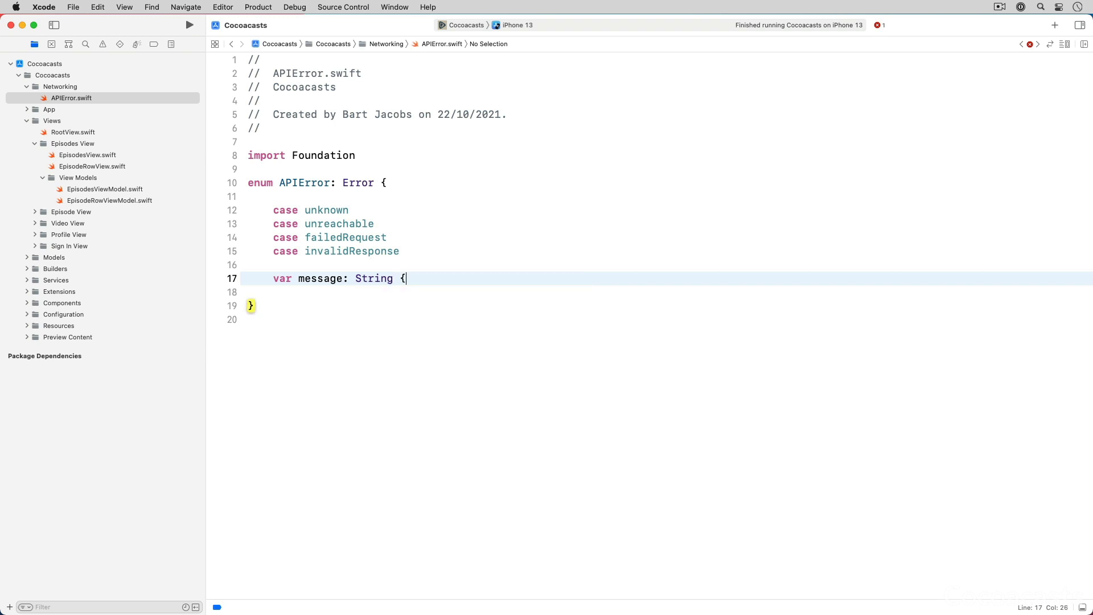
{"action": "type", "text": "tter"}
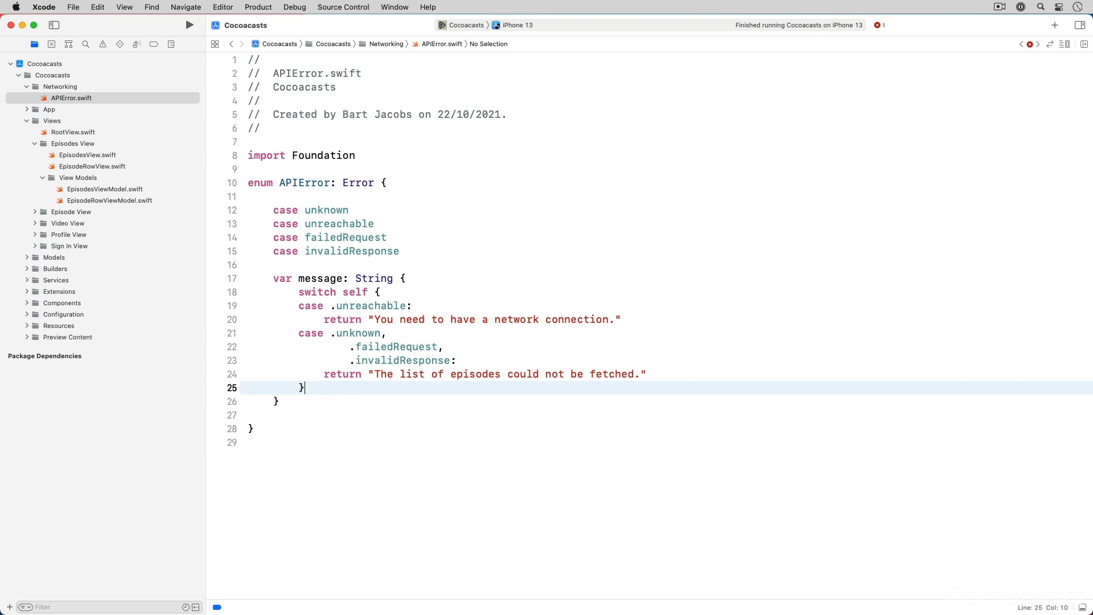
{"action": "mouse_move", "coordinate": [106, 162]}
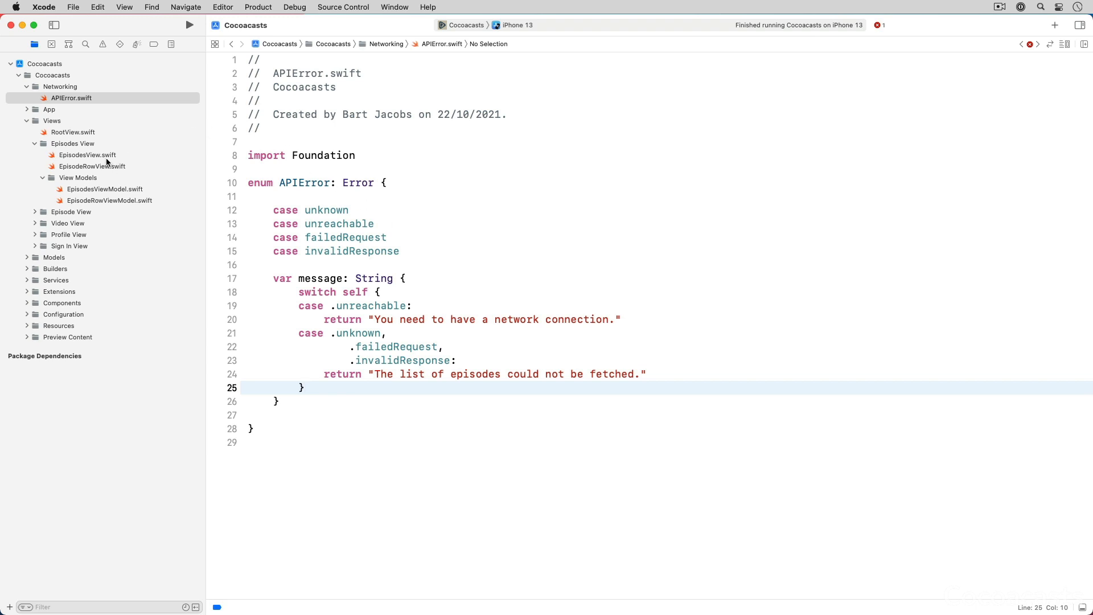
- In EpisodesView.swift wrap the List in 'if let errorMessage = viewModel.errorMessage { Text(errorMessage) } else', re-indented
{"action": "left_click", "coordinate": [88, 155]}
{"action": "type", "text": "if l"}
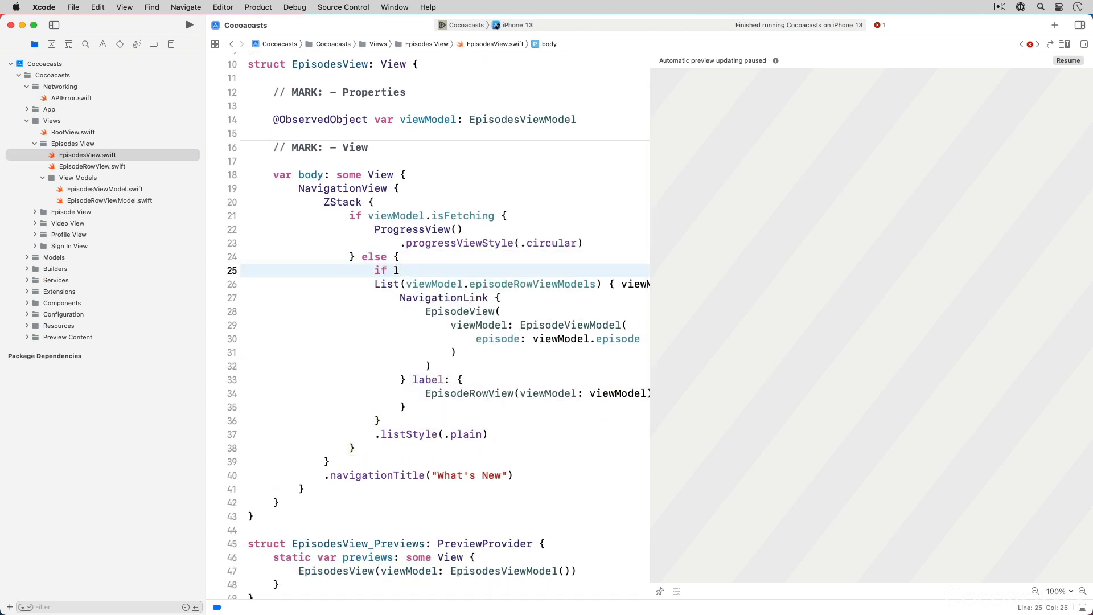
{"action": "type", "text": "et errorMes"}
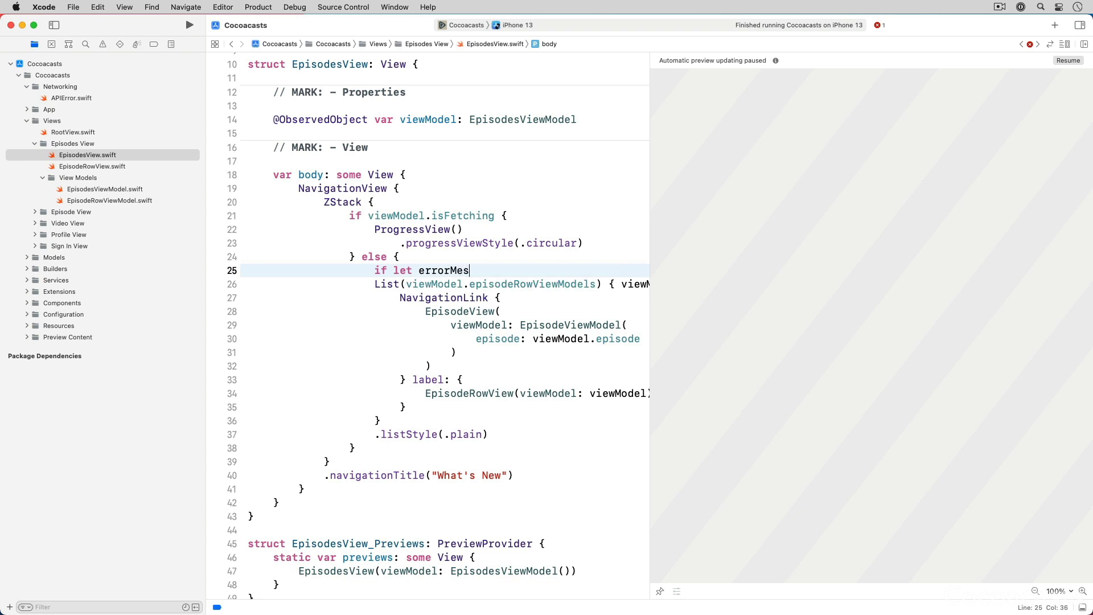
{"action": "type", "text": "sage = viewmo"}
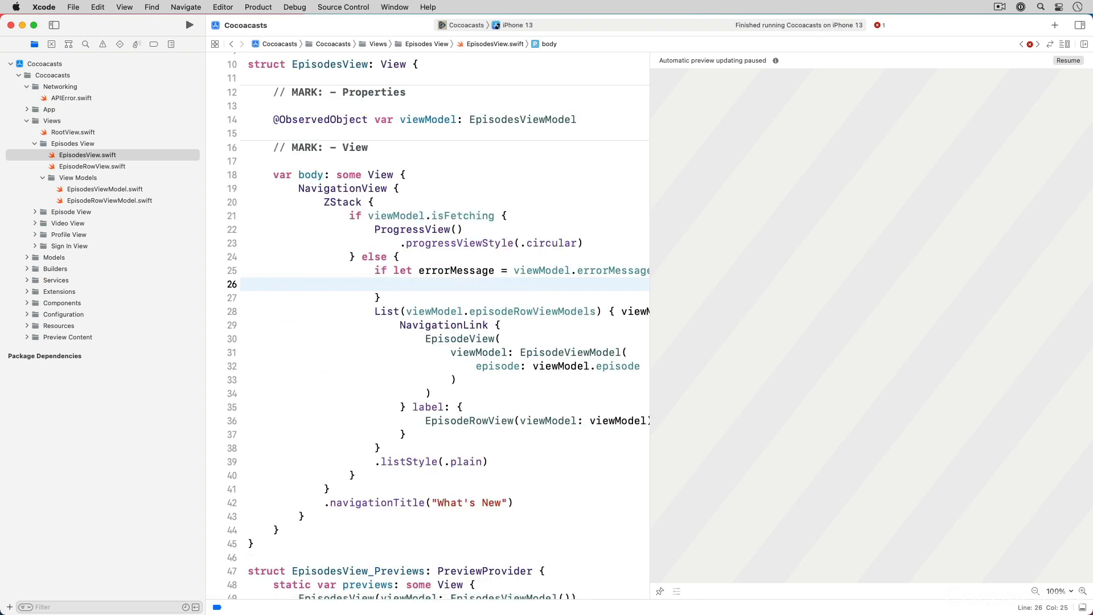
{"action": "type", "text": "Text(errorMessage"}
{"action": "left_click", "coordinate": [444, 298]}
{"action": "type", "text": " else {"}
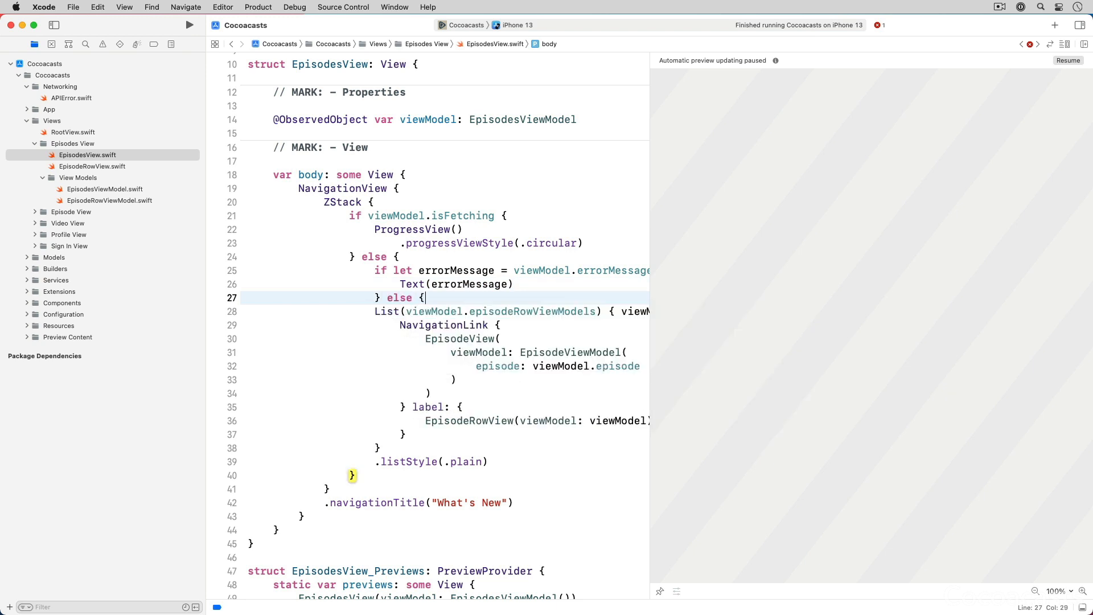
{"action": "key", "text": "return"}
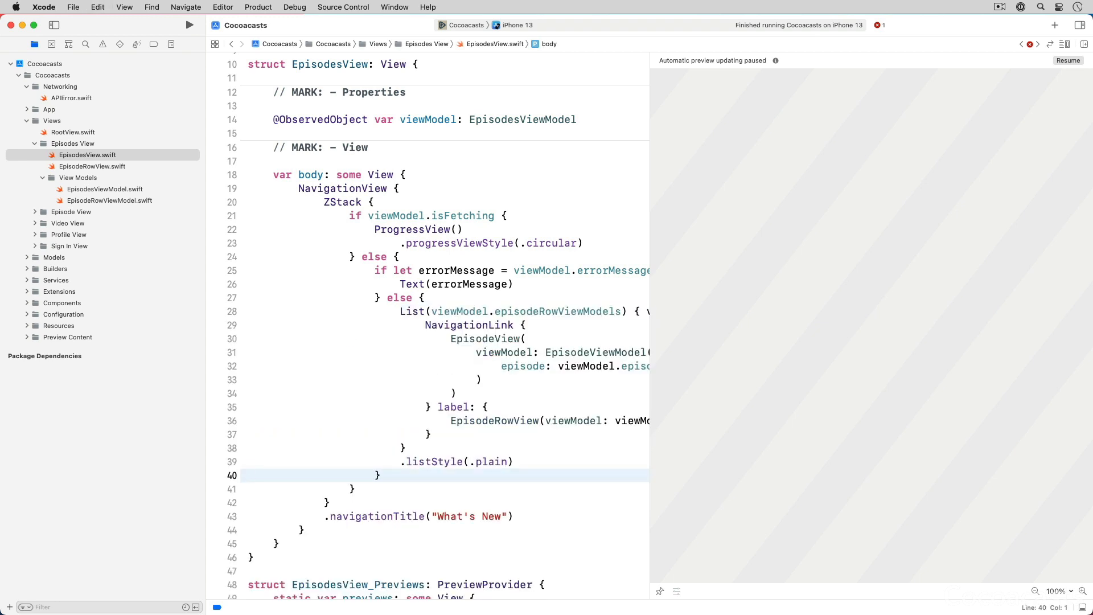
{"action": "left_click", "coordinate": [249, 475]}
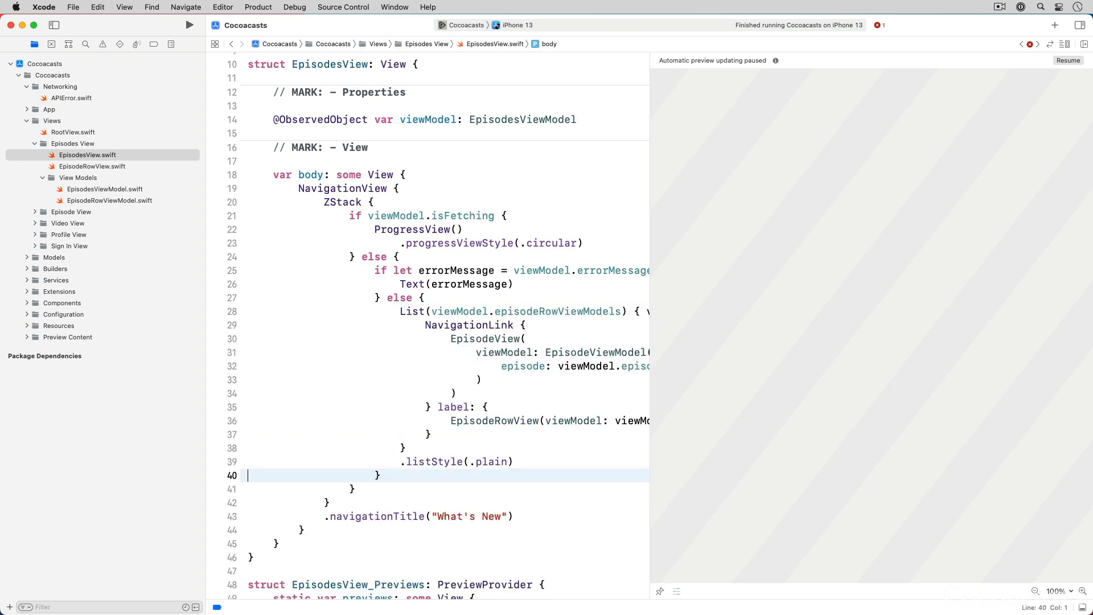
{"action": "left_click", "coordinate": [105, 189]}
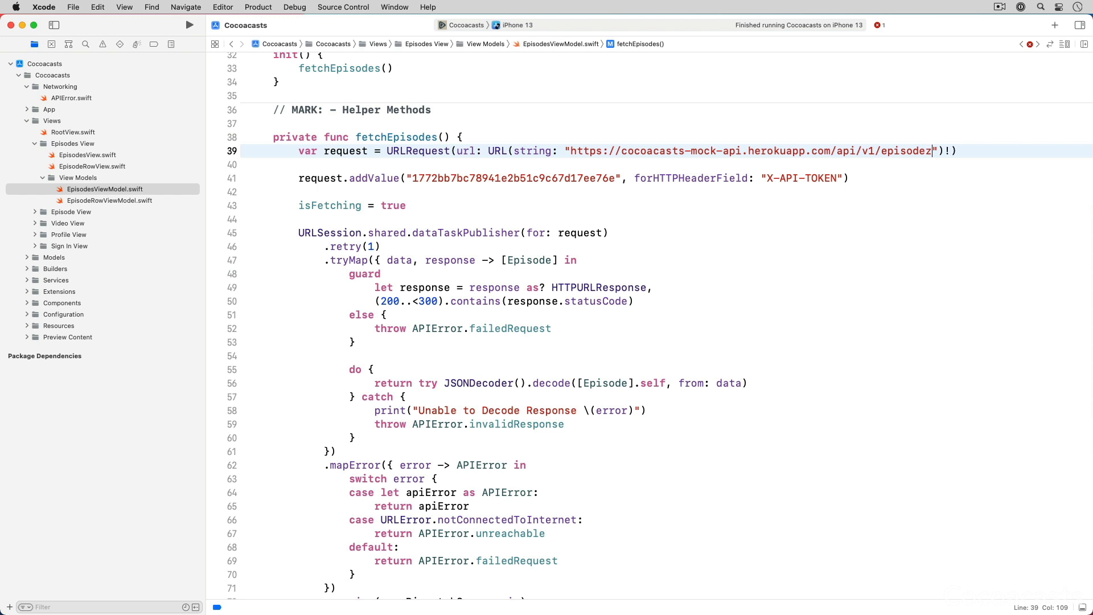
- Misspell the endpoint URL as 'episodez' and run the app in the iPhone 13 simulator
{"action": "left_click", "coordinate": [188, 25]}
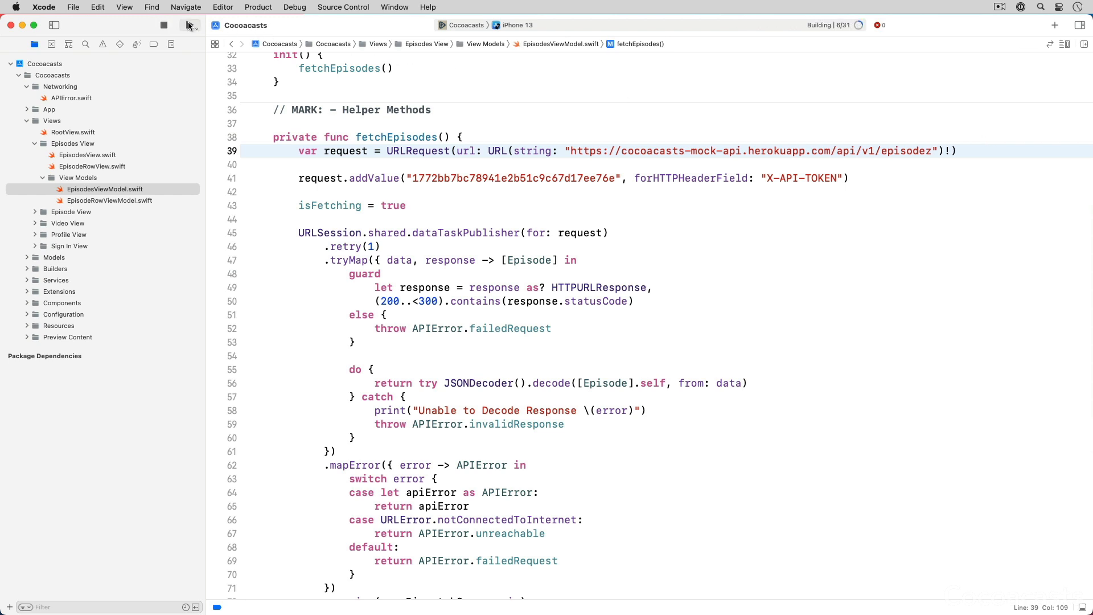
{"action": "left_click", "coordinate": [163, 25]}
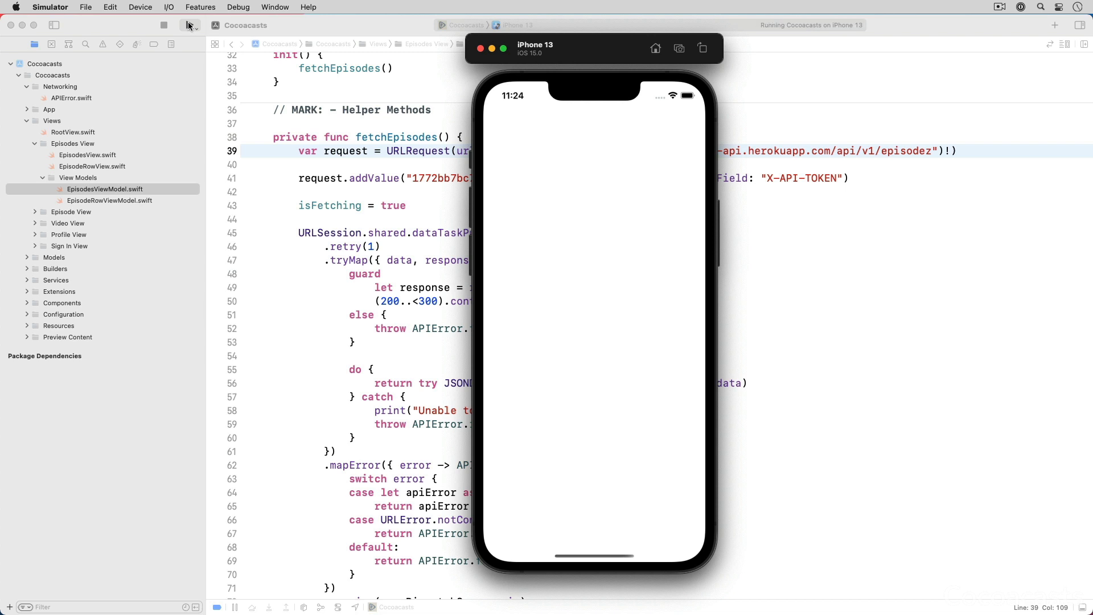